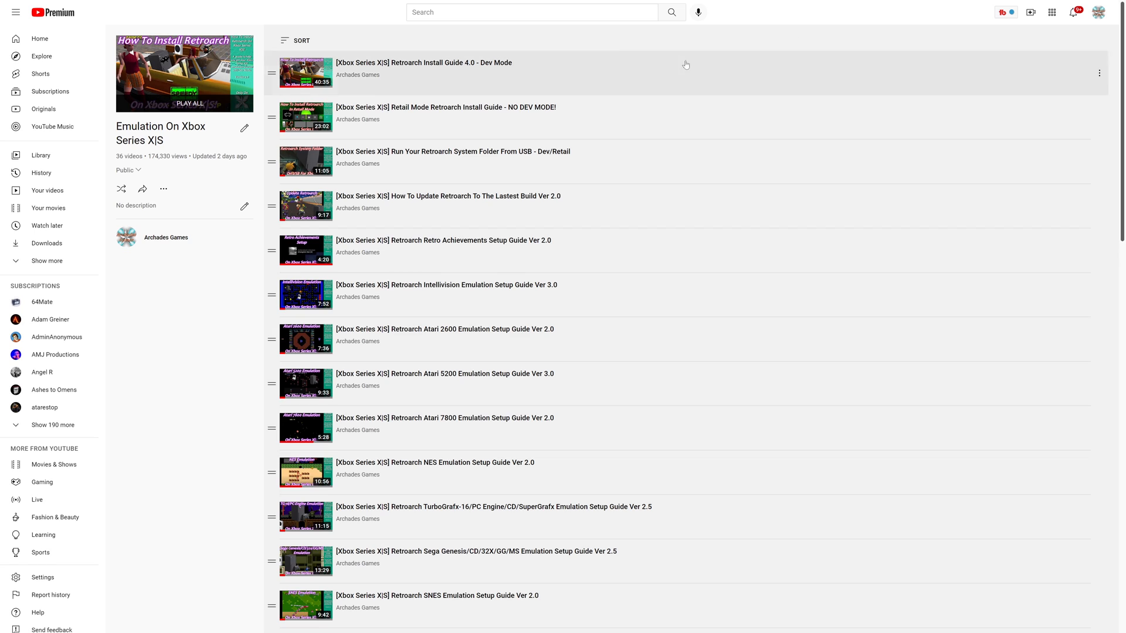
pyautogui.moveTo(590, 102)
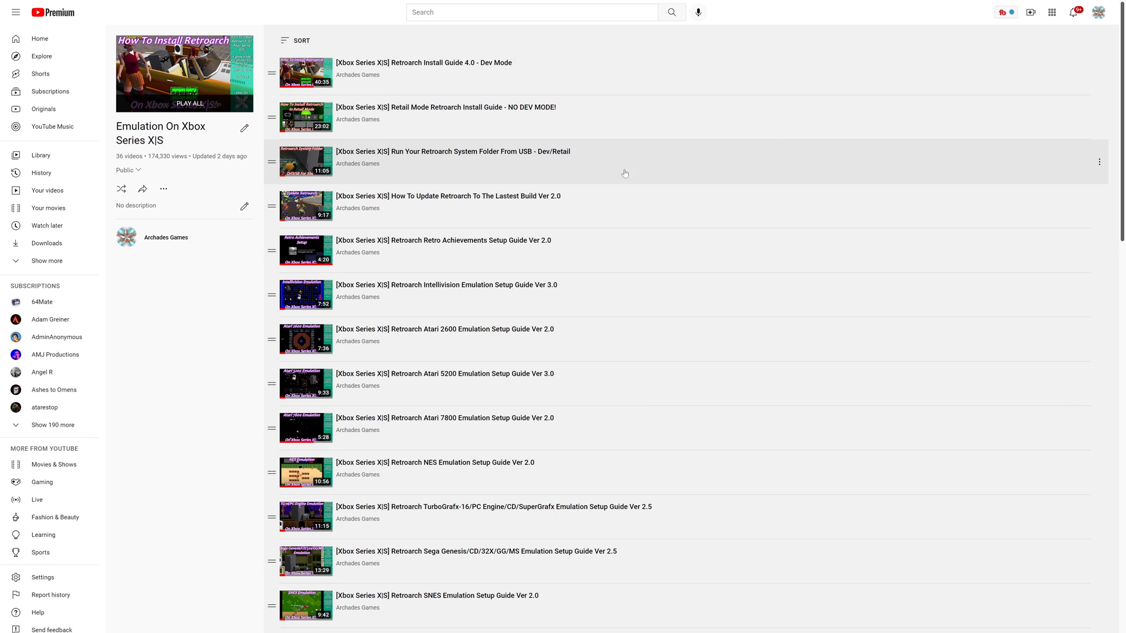
pyautogui.moveTo(604, 170)
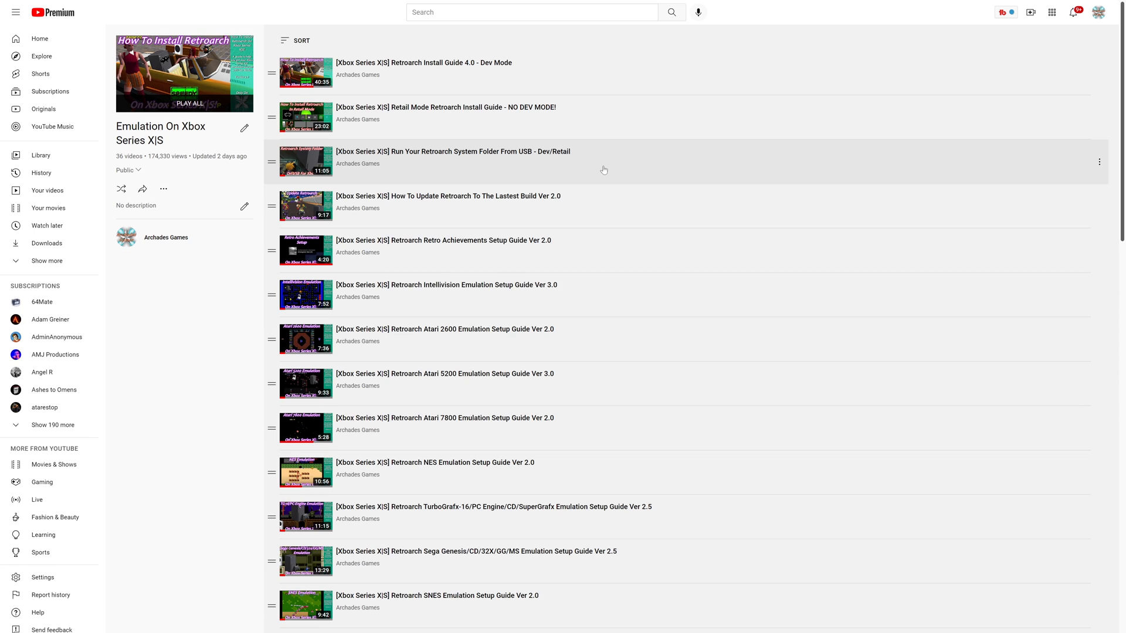
pyautogui.moveTo(565, 204)
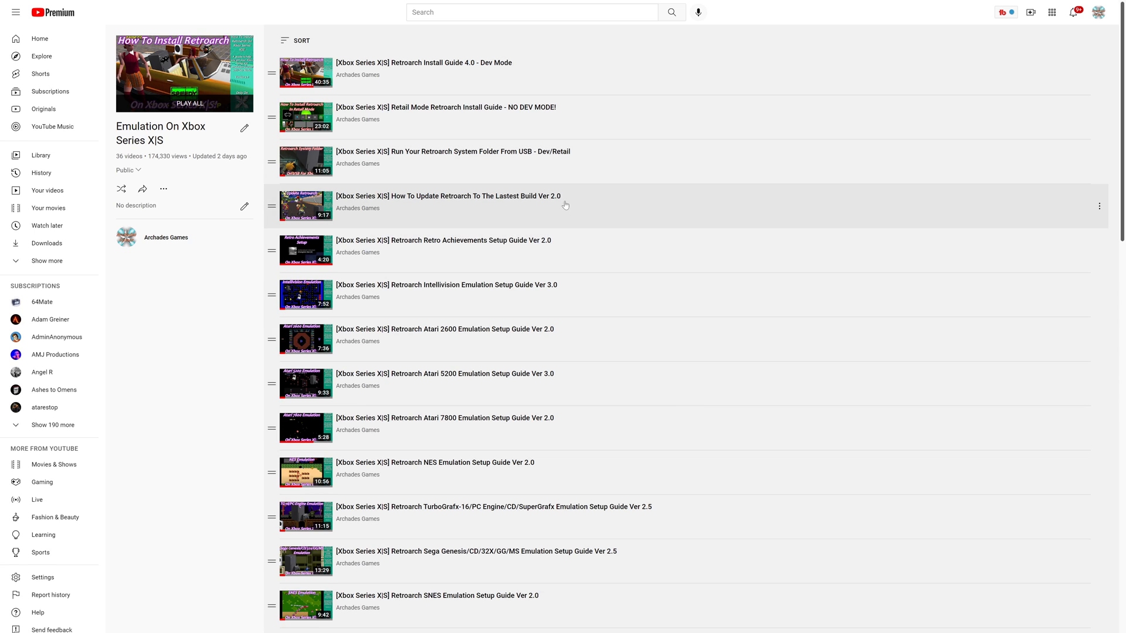
pyautogui.moveTo(595, 87)
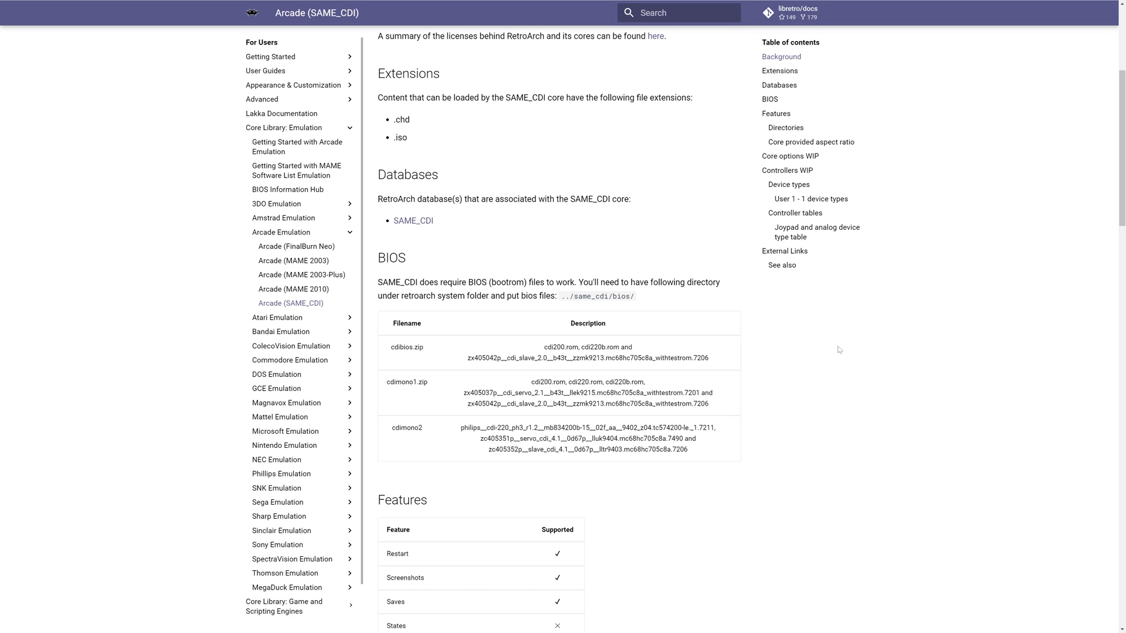
pyautogui.moveTo(451, 309)
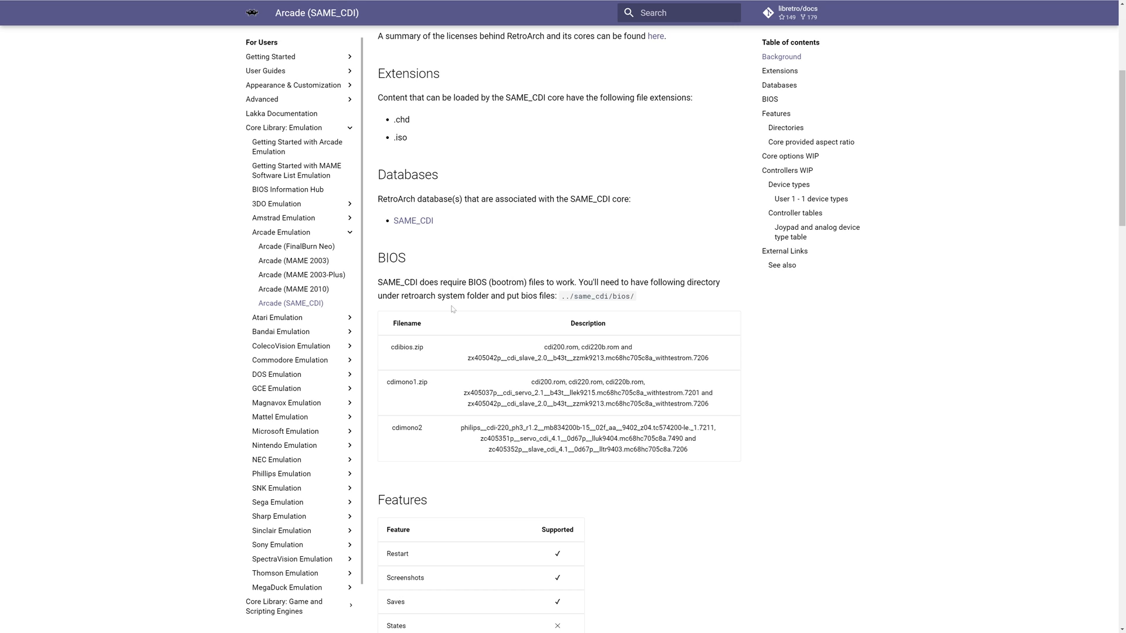
pyautogui.moveTo(386, 390)
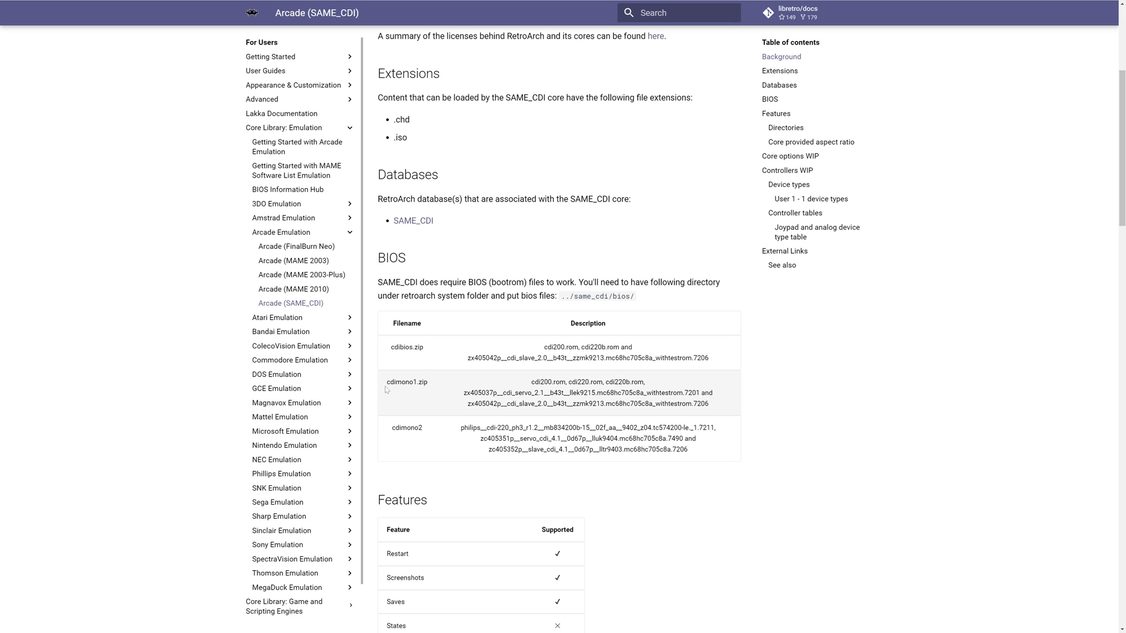
# Step: Select the cdimono1.zip and cdimono2 filenames and the same_cdi bios folder path in the docs
pyautogui.doubleClick(406, 381)
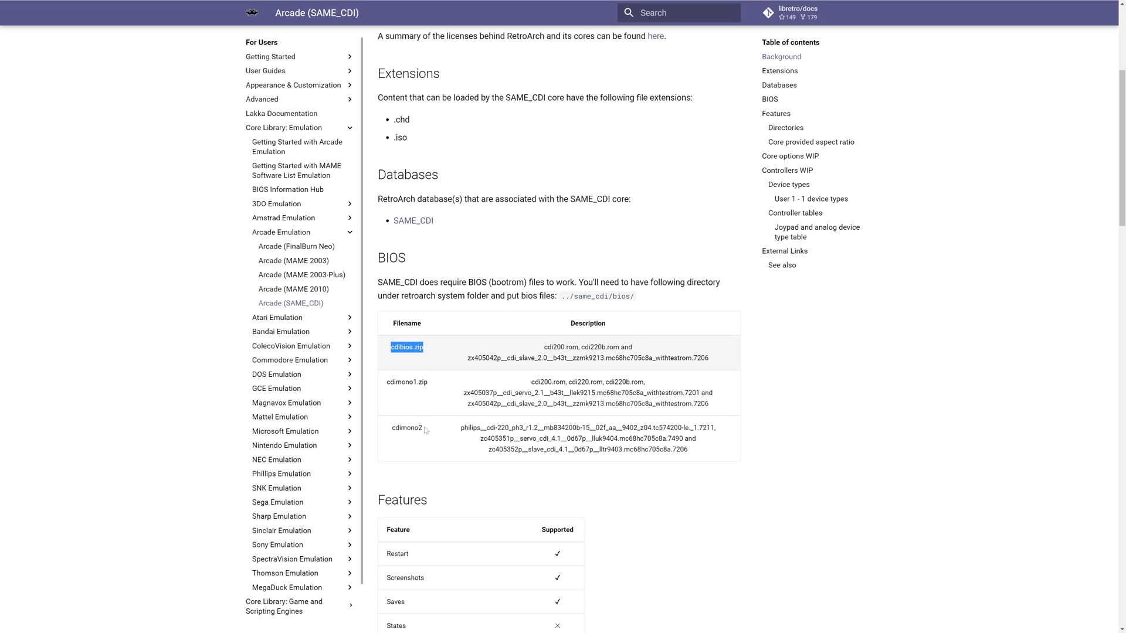
pyautogui.doubleClick(407, 427)
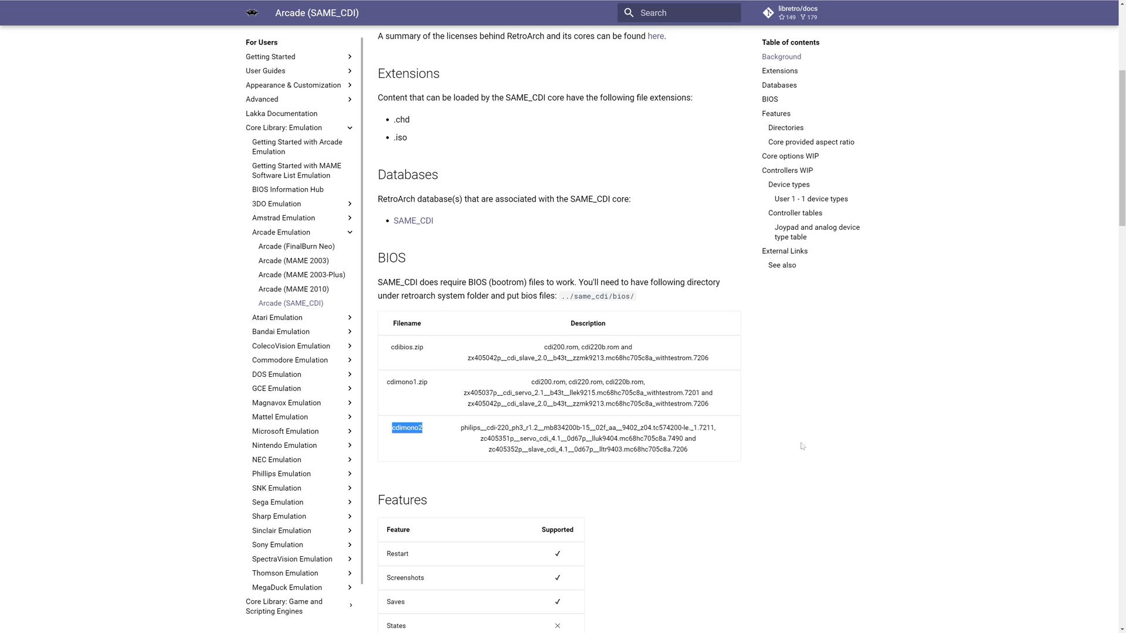
pyautogui.click(429, 452)
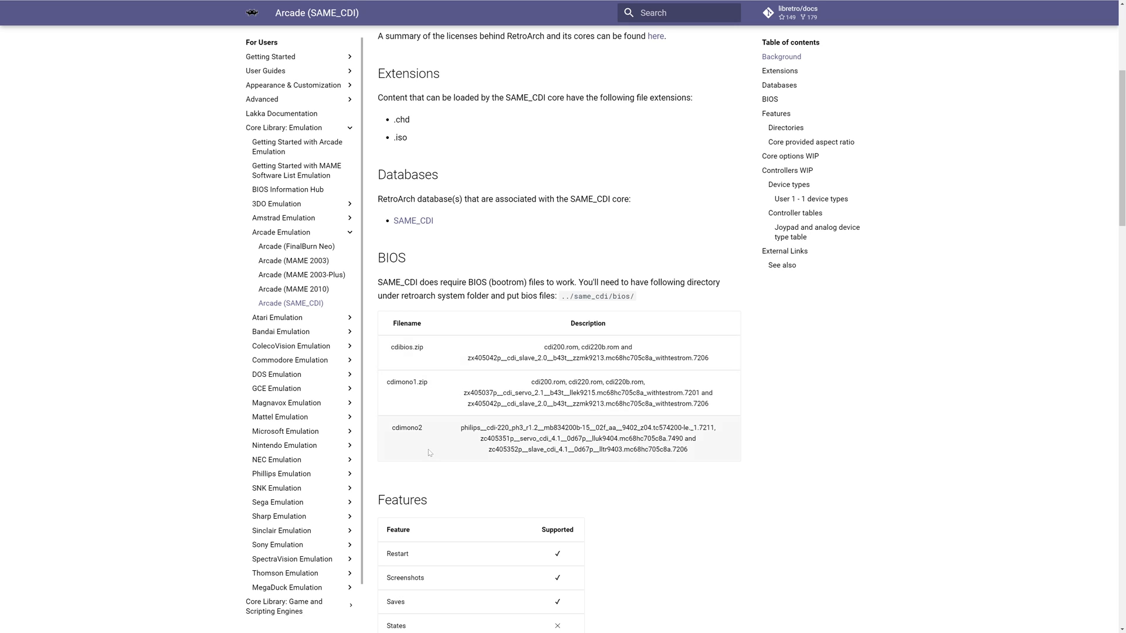
pyautogui.moveTo(753, 357)
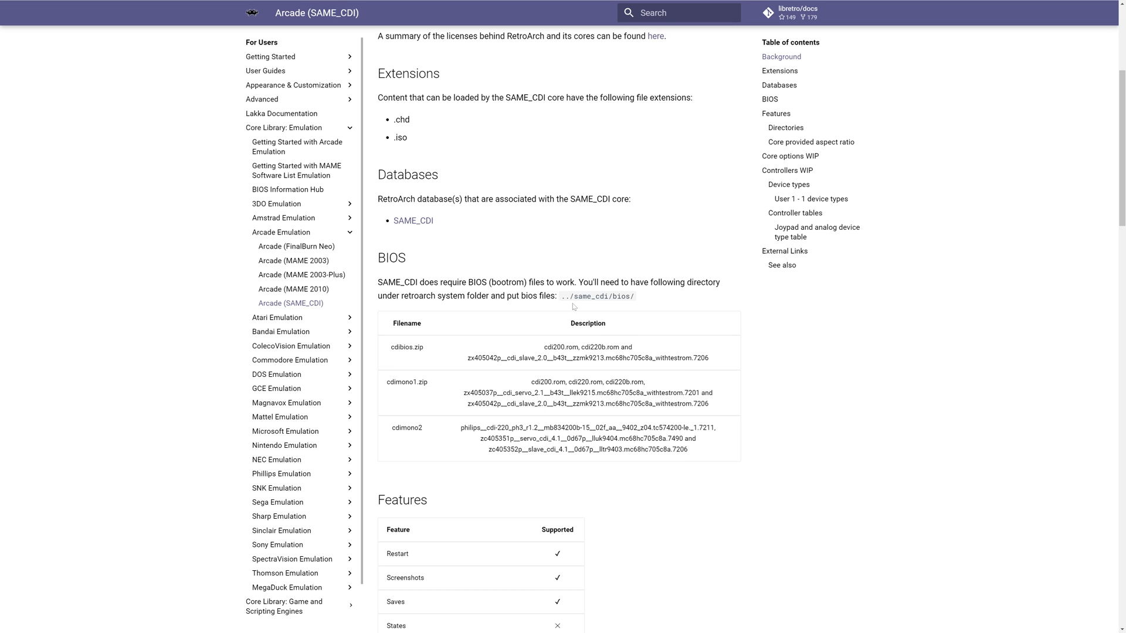
pyautogui.doubleClick(591, 296)
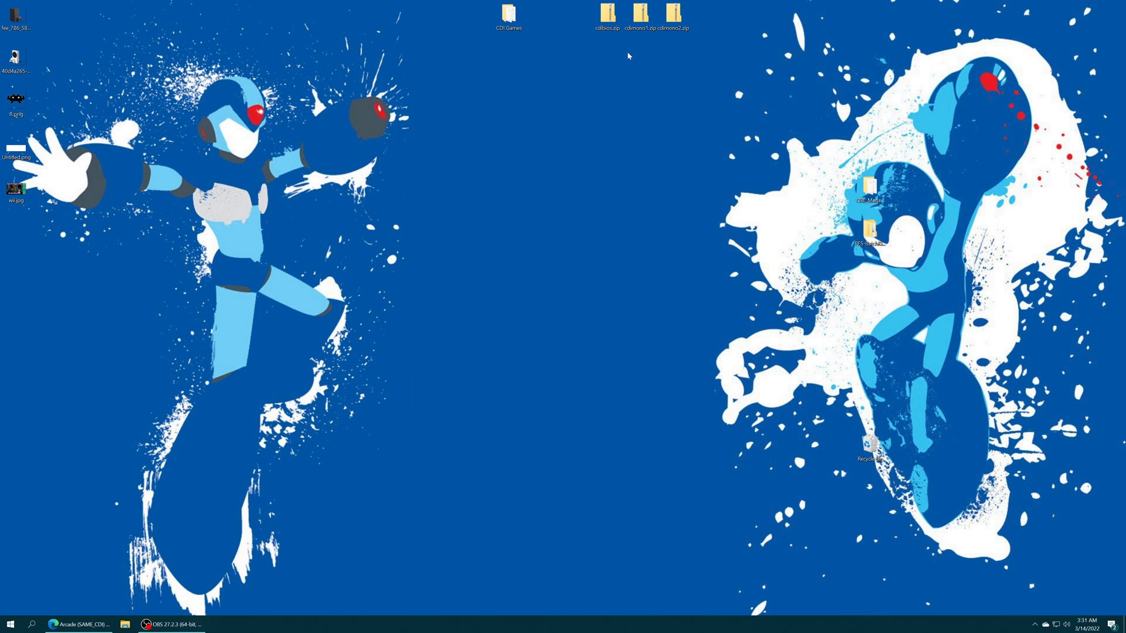
# Step: Create a same_cdi folder on the desktop and a bios folder inside it
pyautogui.moveTo(697, 14); pyautogui.dragTo(596, 32)
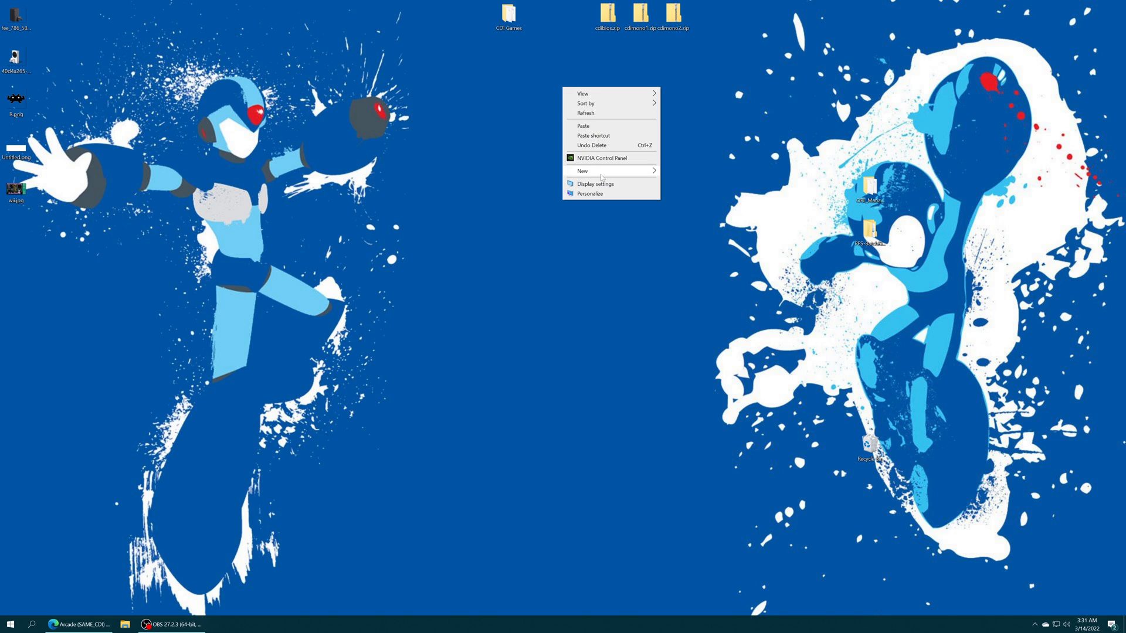
pyautogui.click(582, 171)
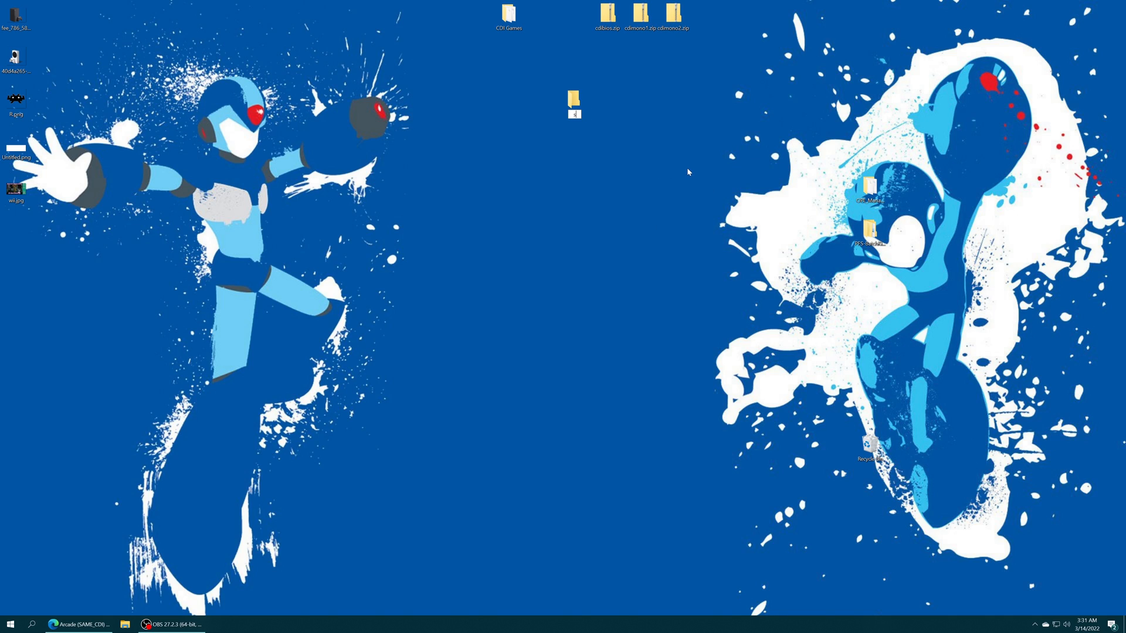
pyautogui.write('same_cd')
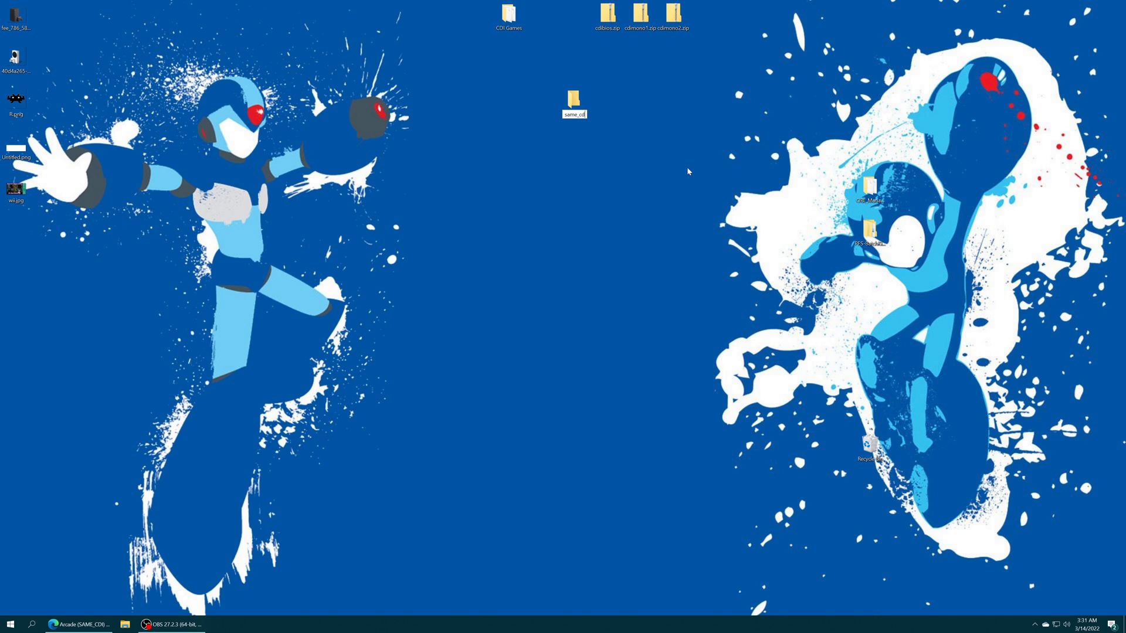
pyautogui.click(574, 101)
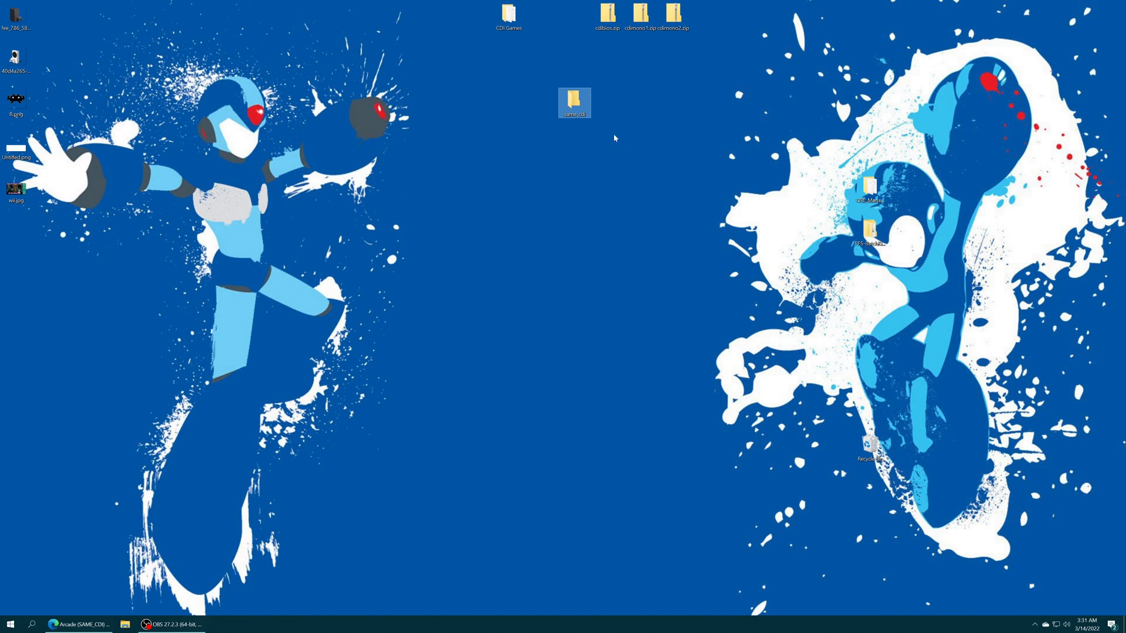
pyautogui.doubleClick(573, 102)
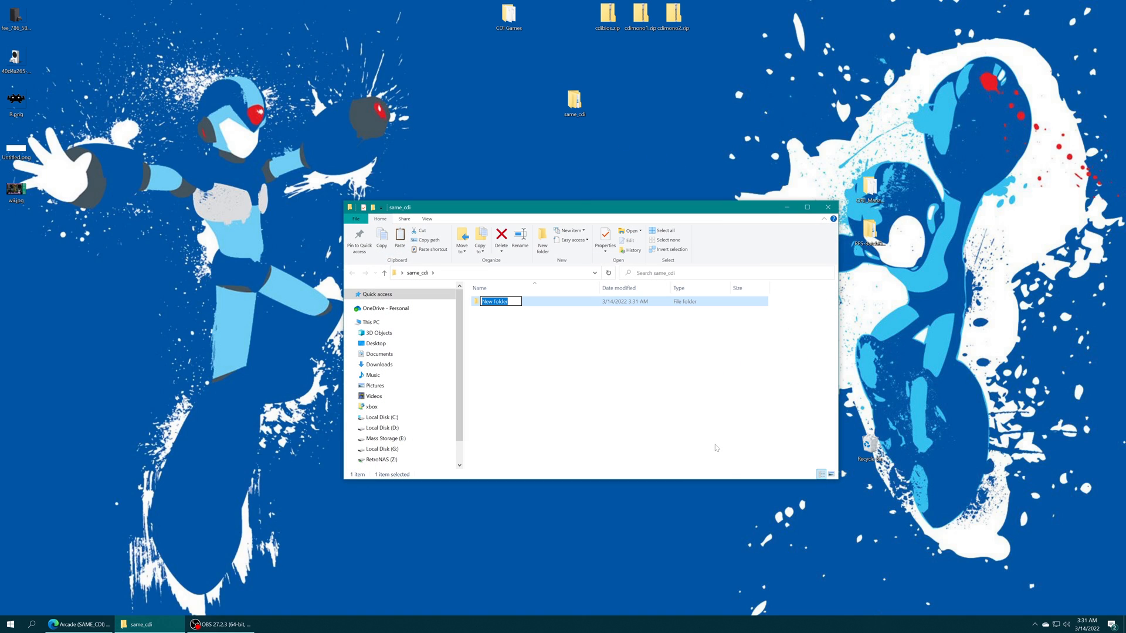
pyautogui.write('bios')
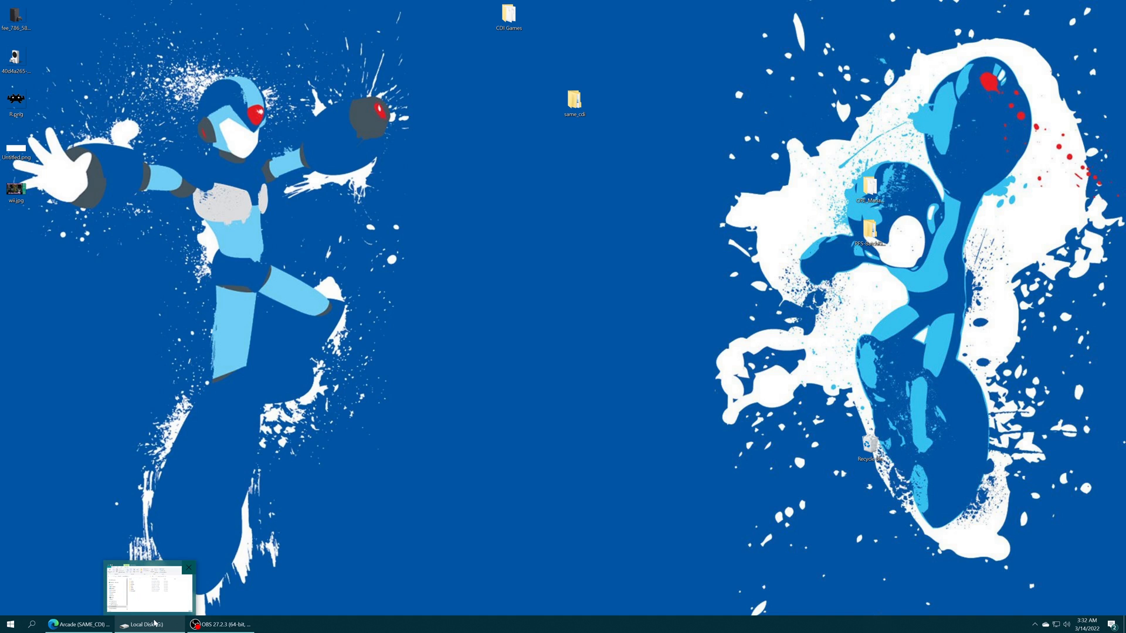
# Step: Restore the Local Disk (G:) Explorer window and open the Durango FTP app
pyautogui.click(148, 624)
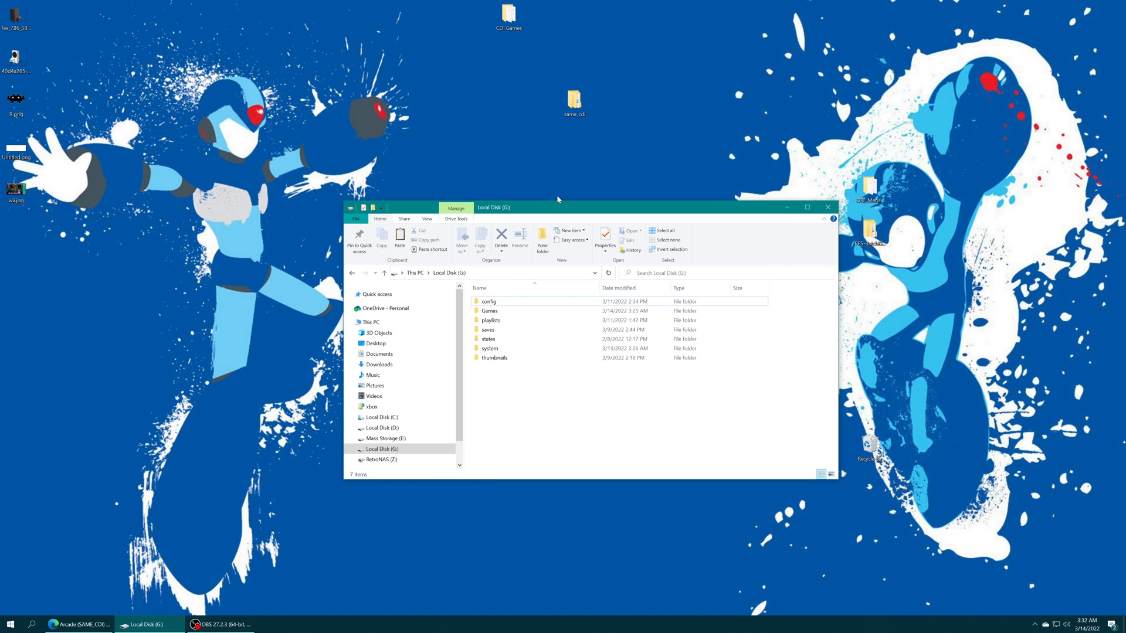
pyautogui.doubleClick(490, 348)
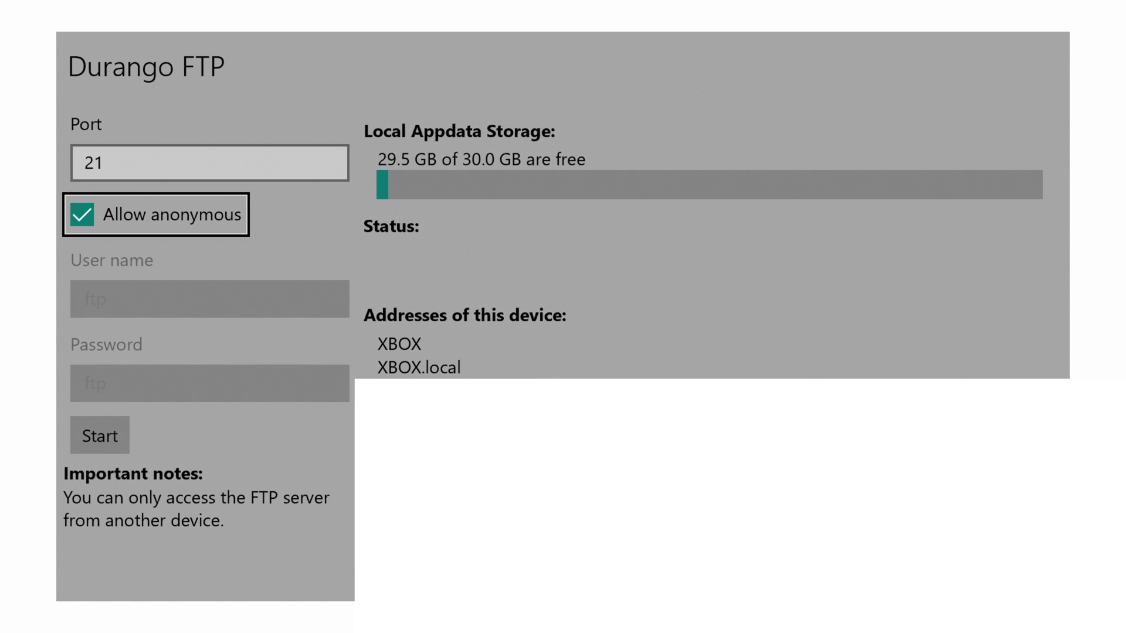
# Step: Start the Durango FTP server and open the Xbox RetroArch system folder
pyautogui.click(99, 436)
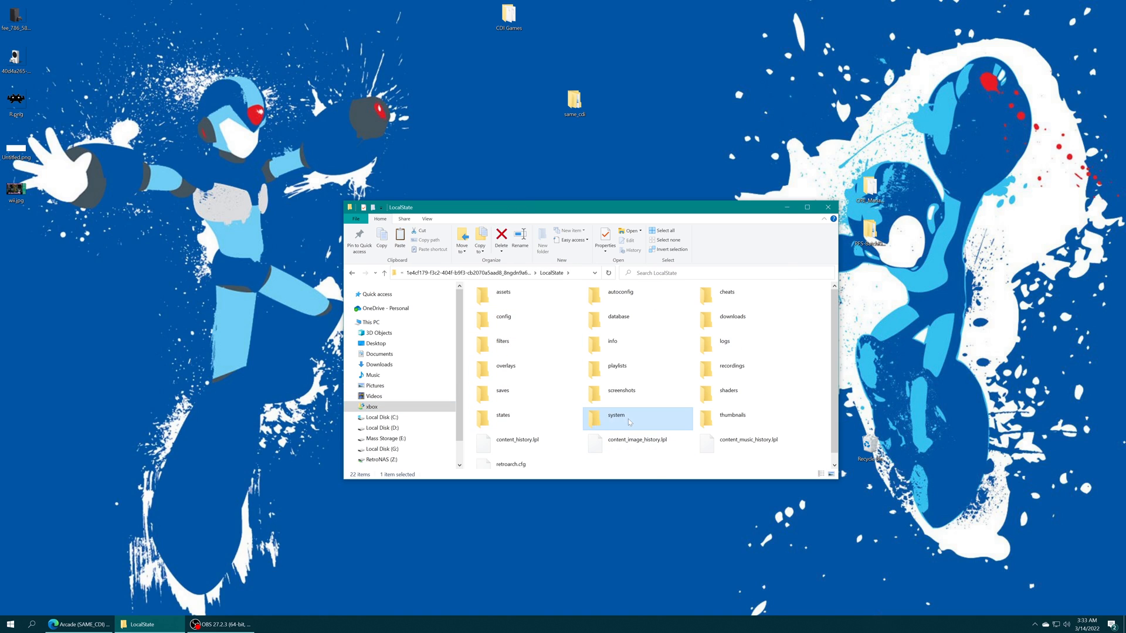
pyautogui.doubleClick(617, 415)
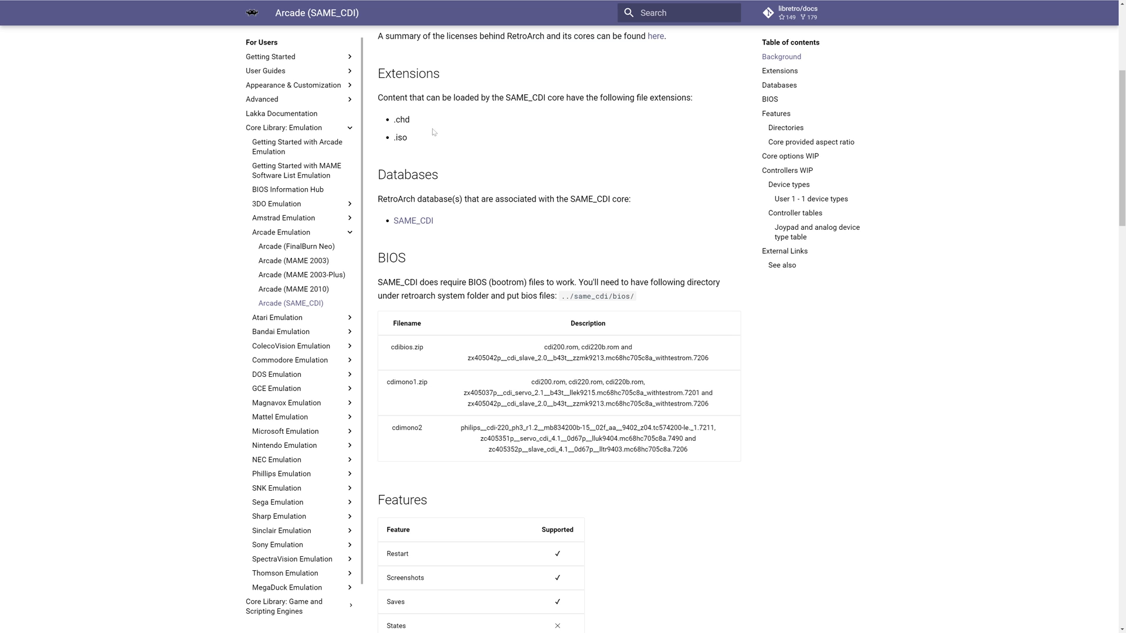
pyautogui.moveTo(411, 147)
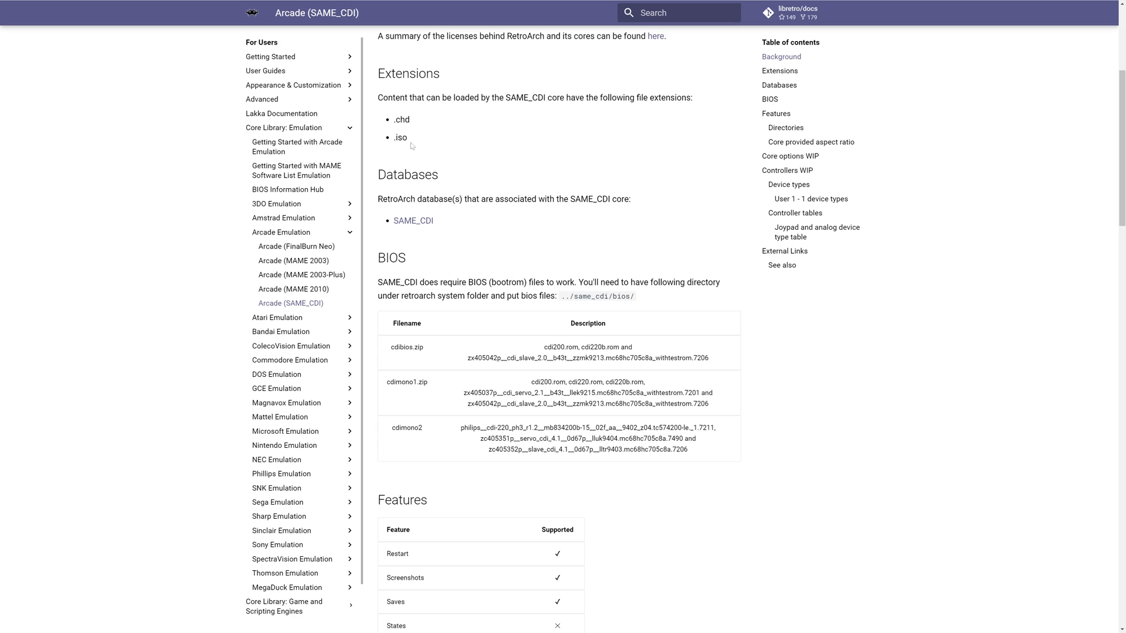
pyautogui.moveTo(415, 141)
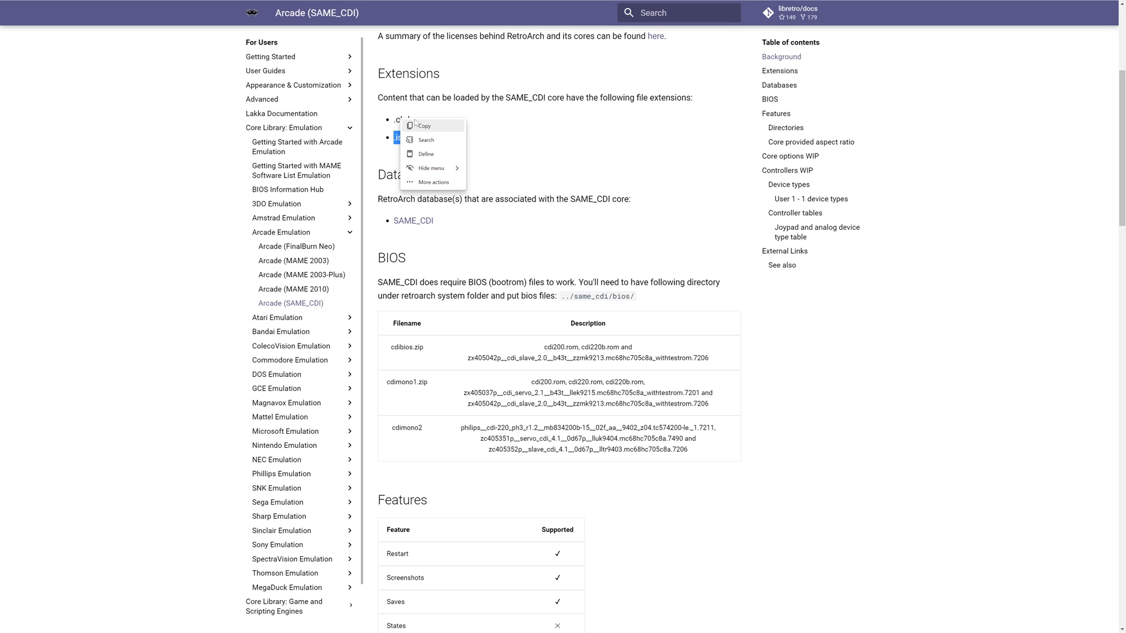
# Step: Copy the SAME_CDI supported file extension (.chd) from the docs page
pyautogui.click(474, 127)
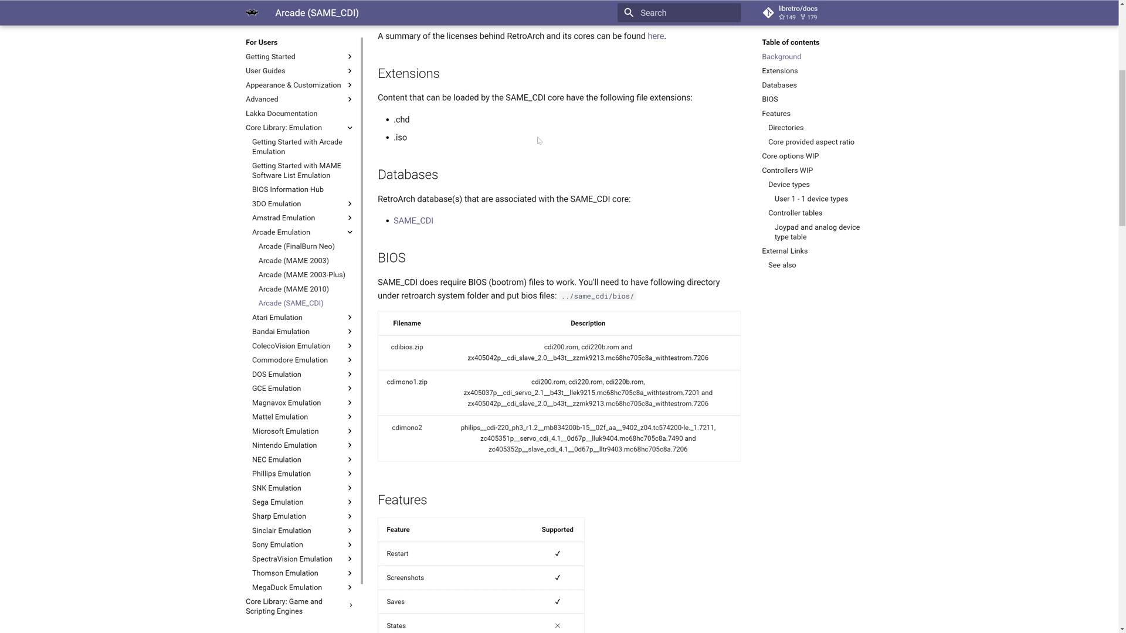
pyautogui.moveTo(543, 131)
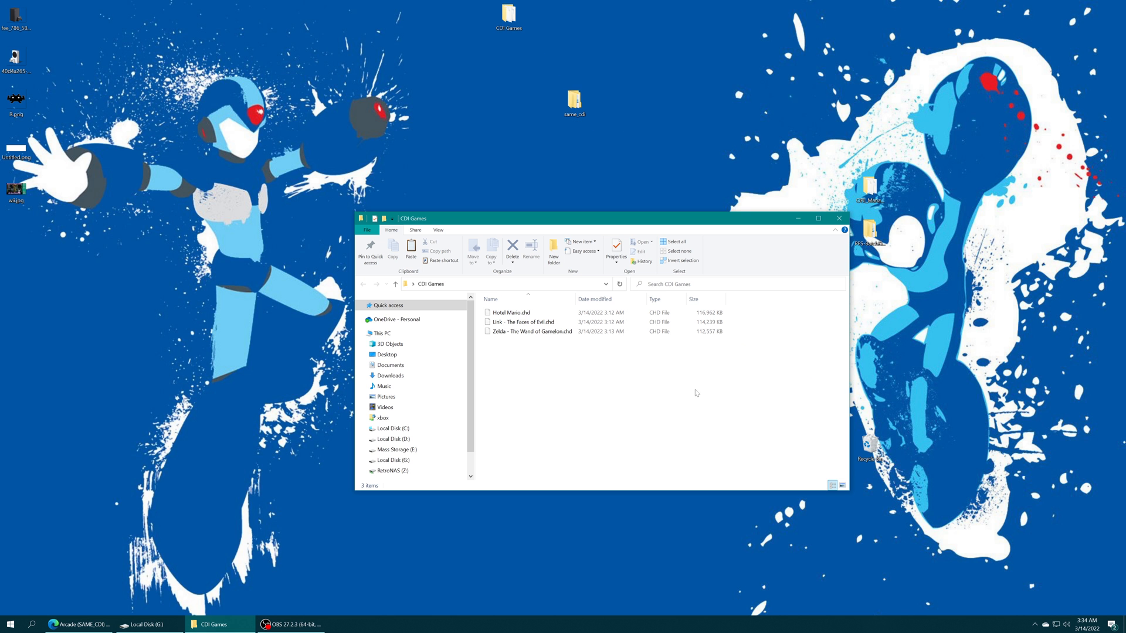
# Step: Bring up the shared page listing CUE_GDI_to_CHD.bat and chdman.exe
pyautogui.click(531, 330)
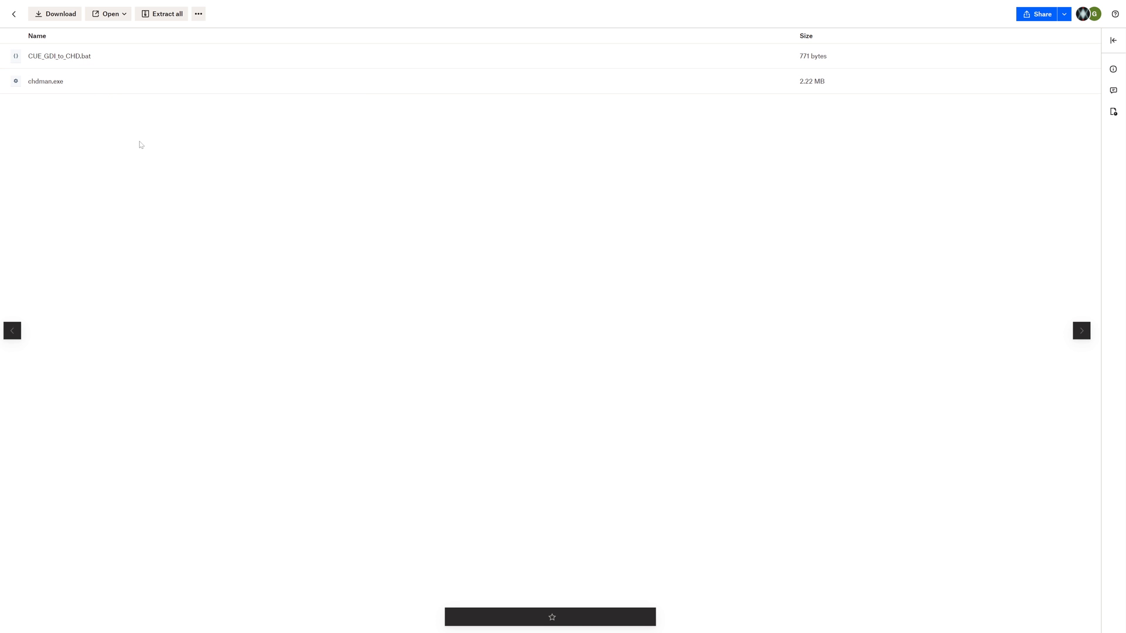
pyautogui.moveTo(513, 211)
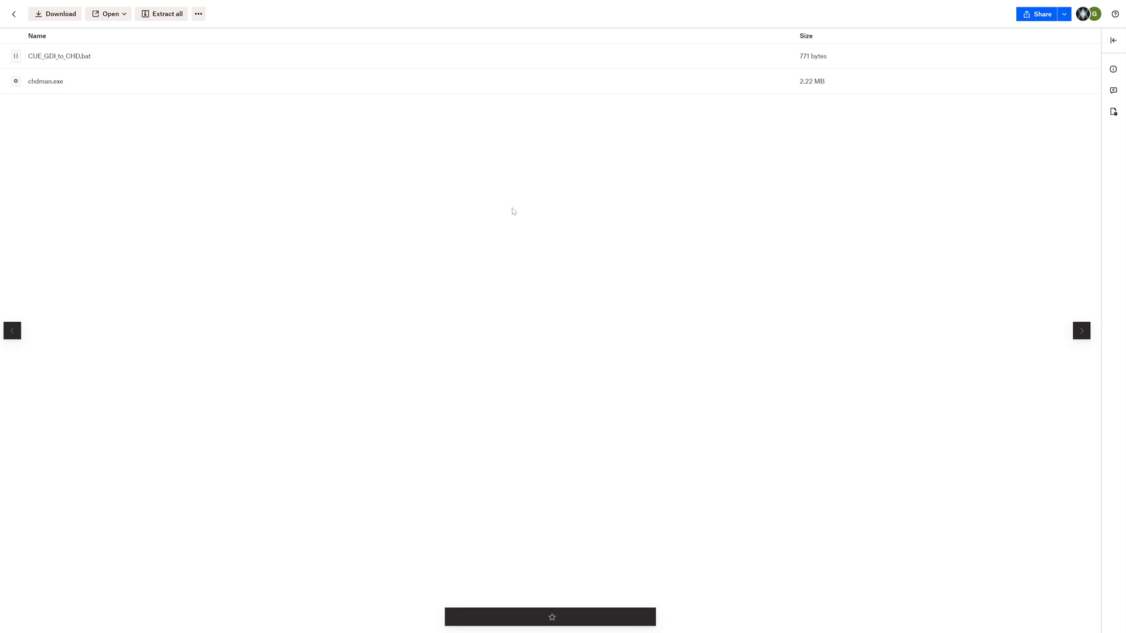
pyautogui.moveTo(561, 266)
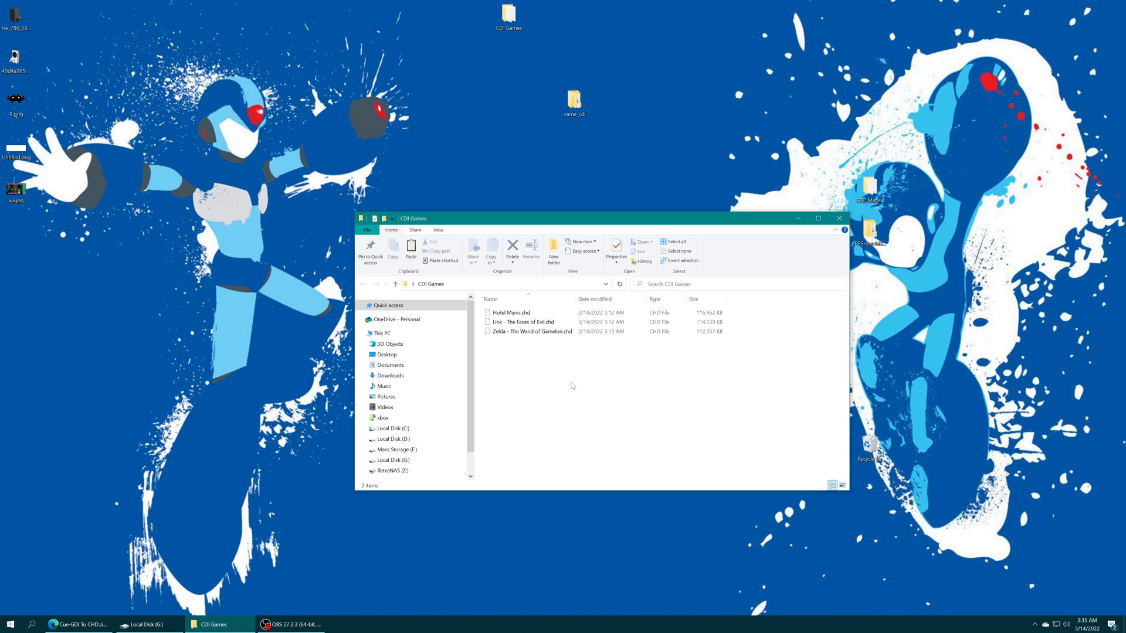
pyautogui.moveTo(562, 388)
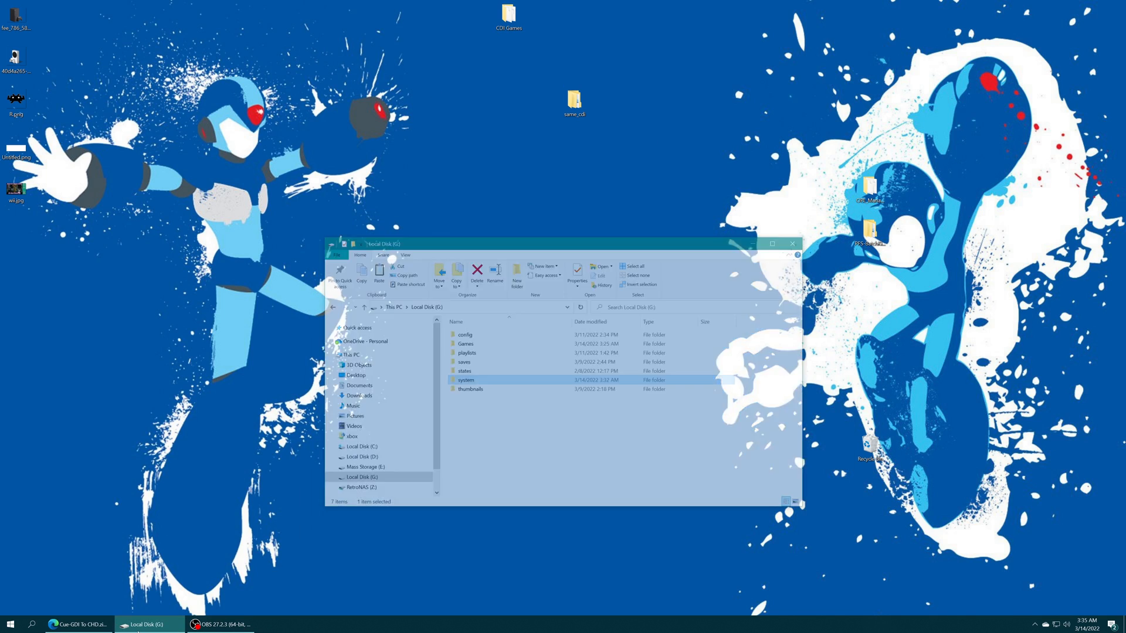
# Step: Open the Games folder on Local Disk (G:), then the Xbox's network drive folders
pyautogui.doubleClick(465, 344)
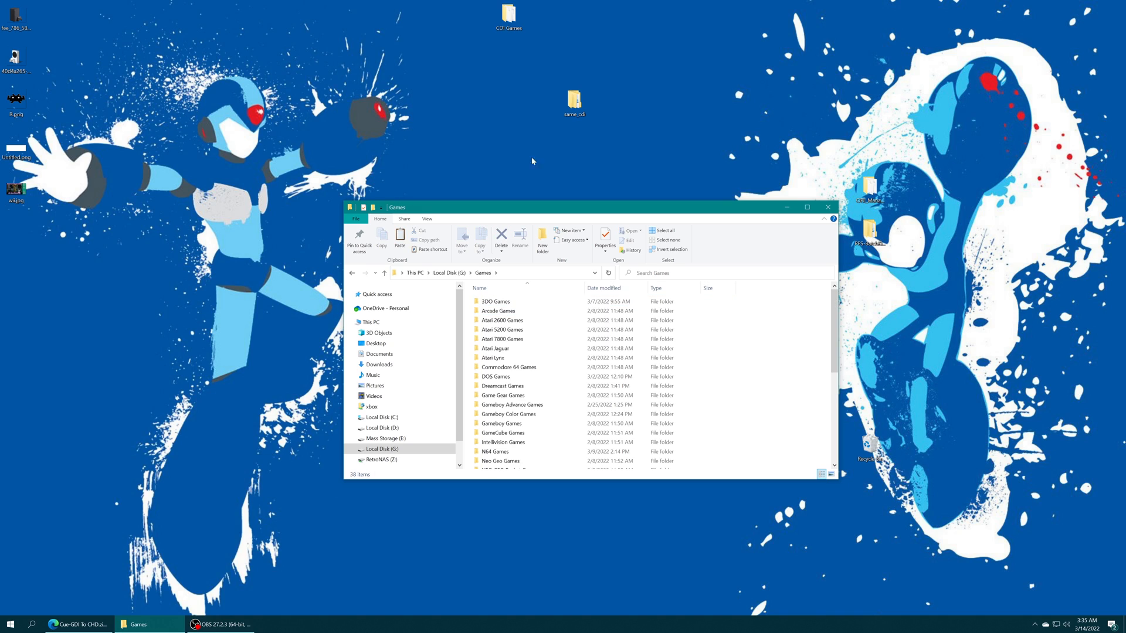
pyautogui.moveTo(770, 388)
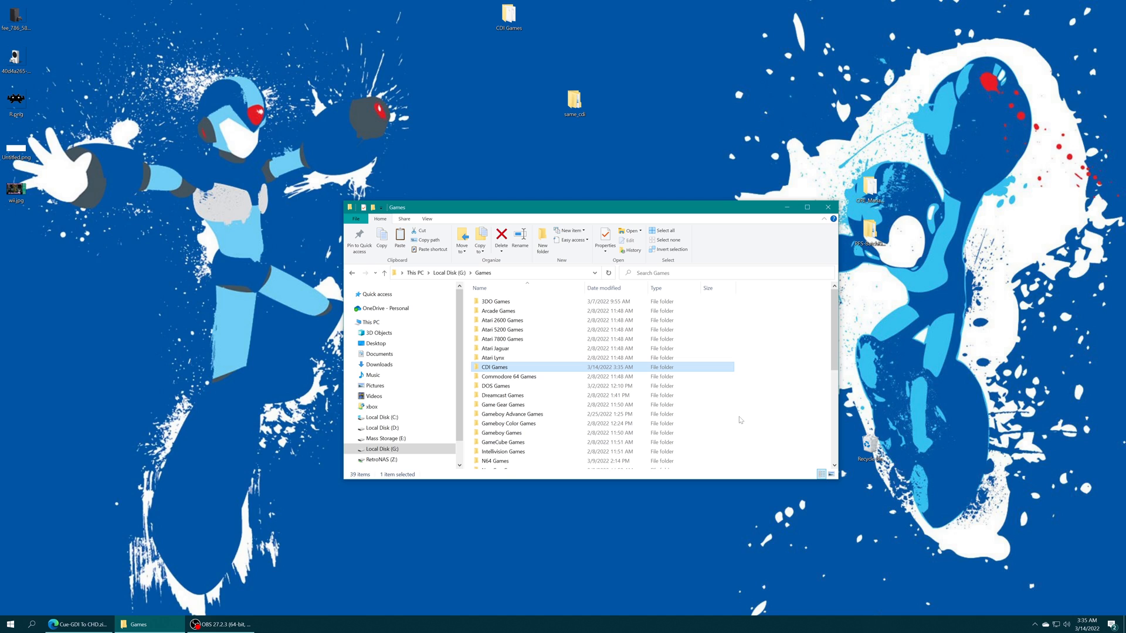
pyautogui.click(371, 407)
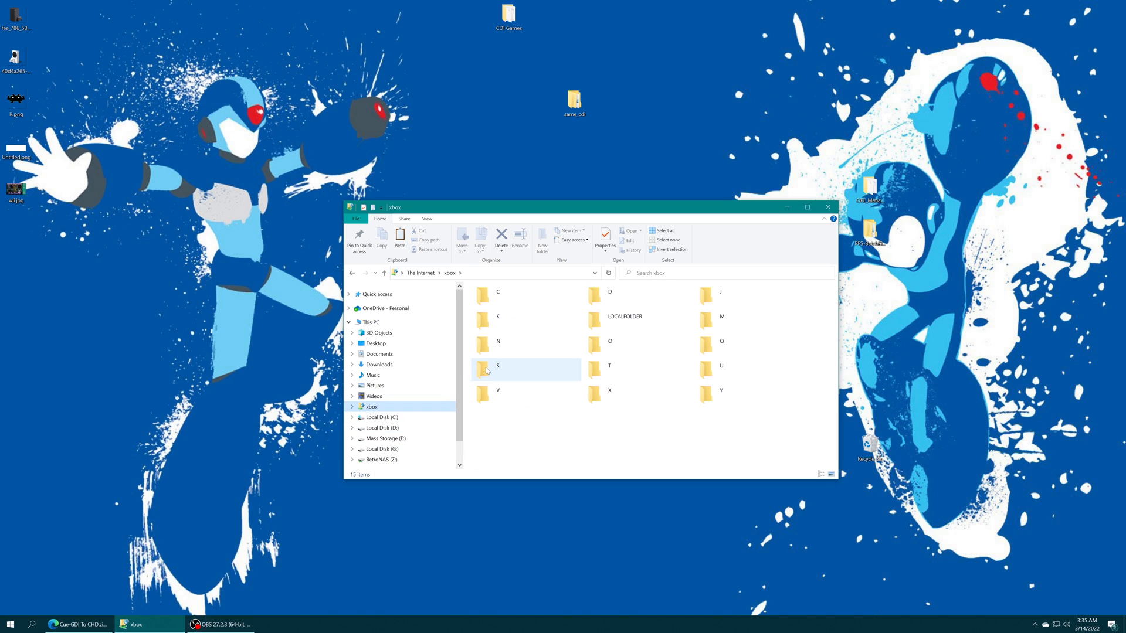
# Step: Browse the Xbox's S drive through Program Files and the 1e4cf179… package to games
pyautogui.doubleClick(498, 365)
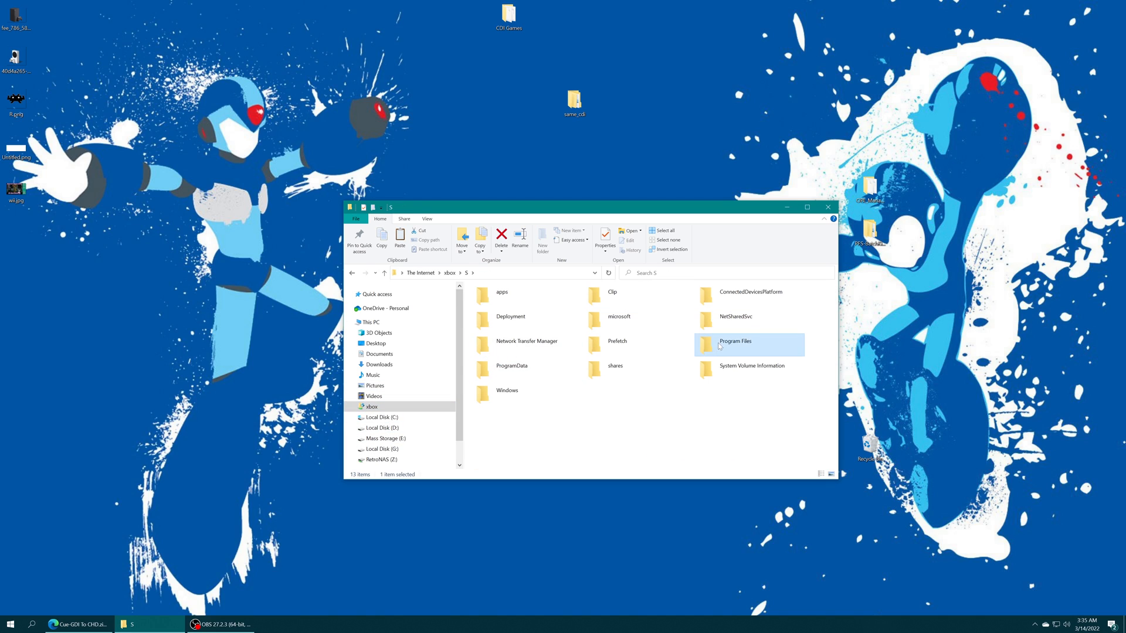
pyautogui.doubleClick(735, 341)
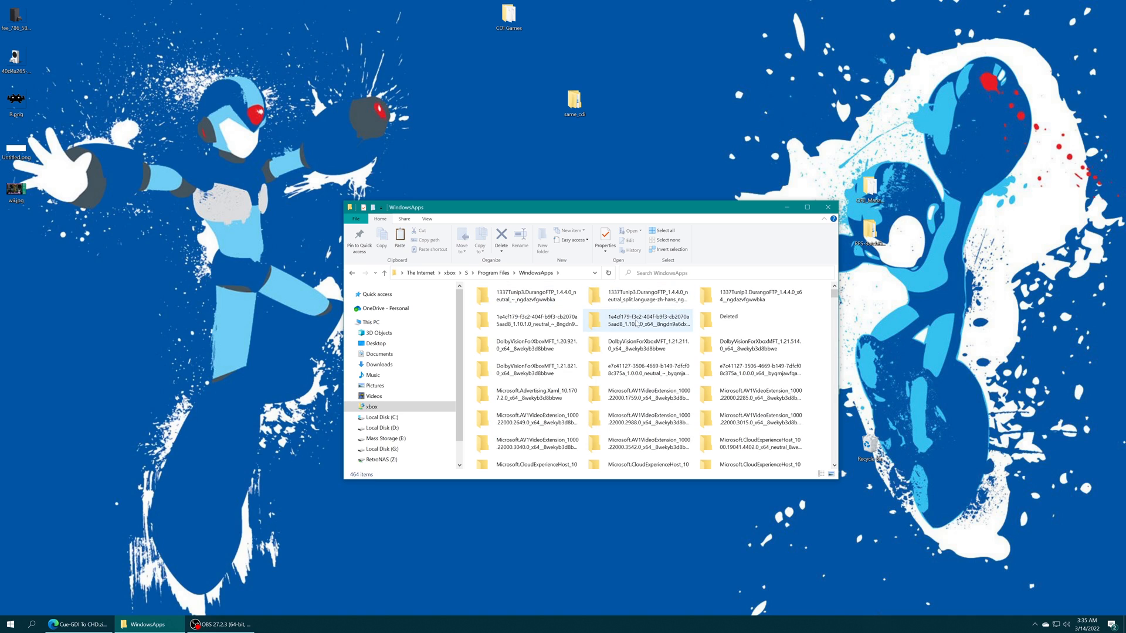
pyautogui.doubleClick(531, 321)
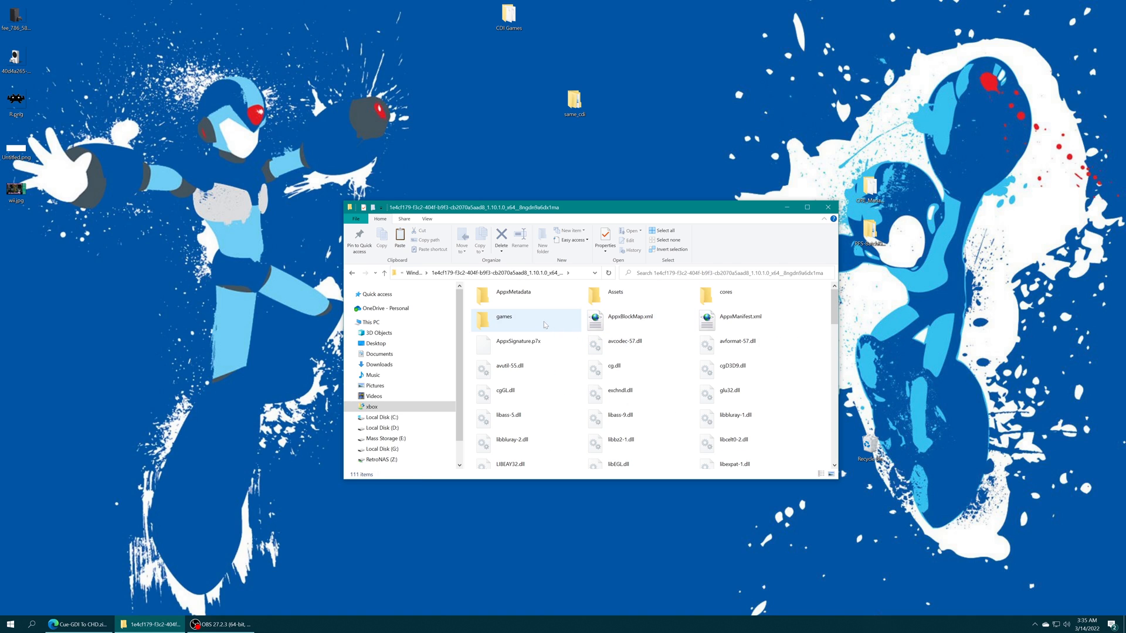
pyautogui.doubleClick(504, 317)
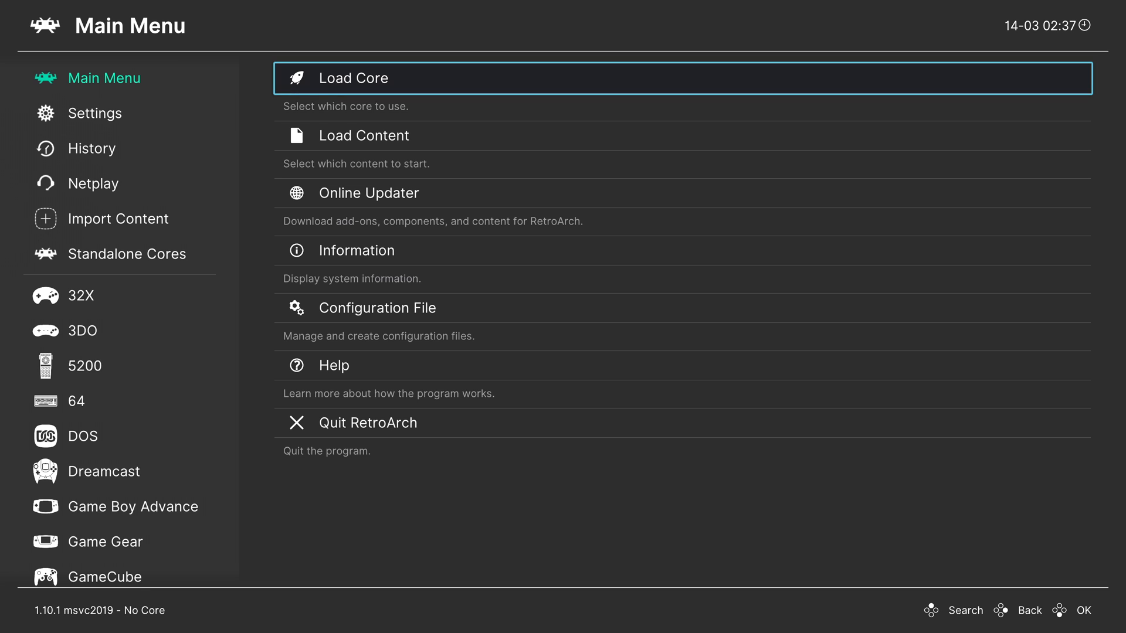
# Step: Choose E:\Games\CDI Games as the Manual Scan content directory
pyautogui.click(119, 218)
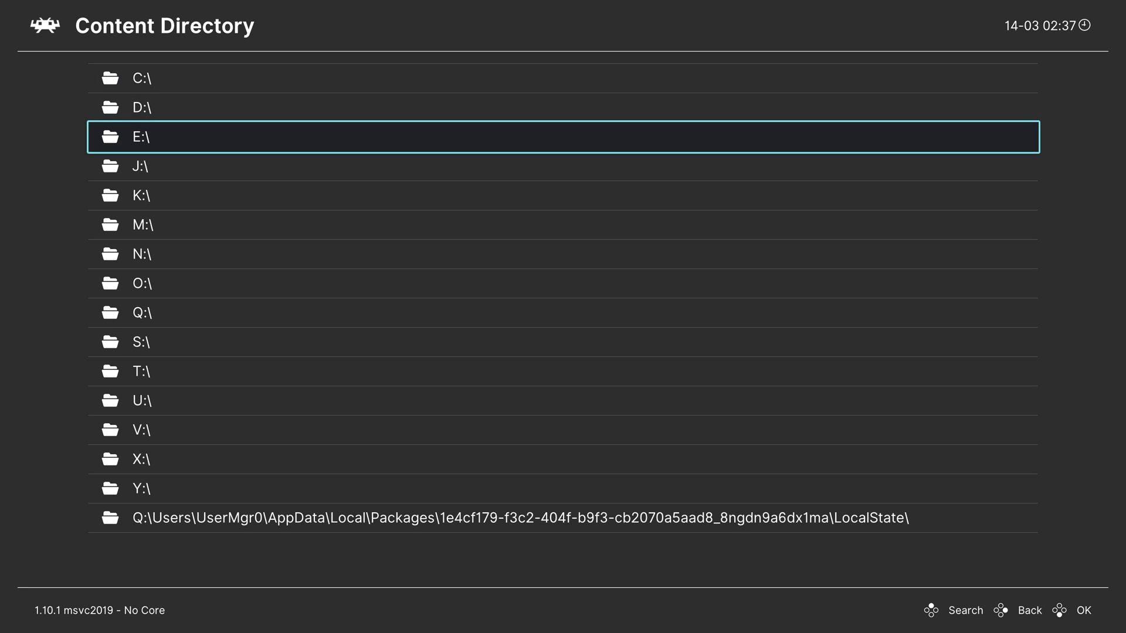
pyautogui.press('Up')
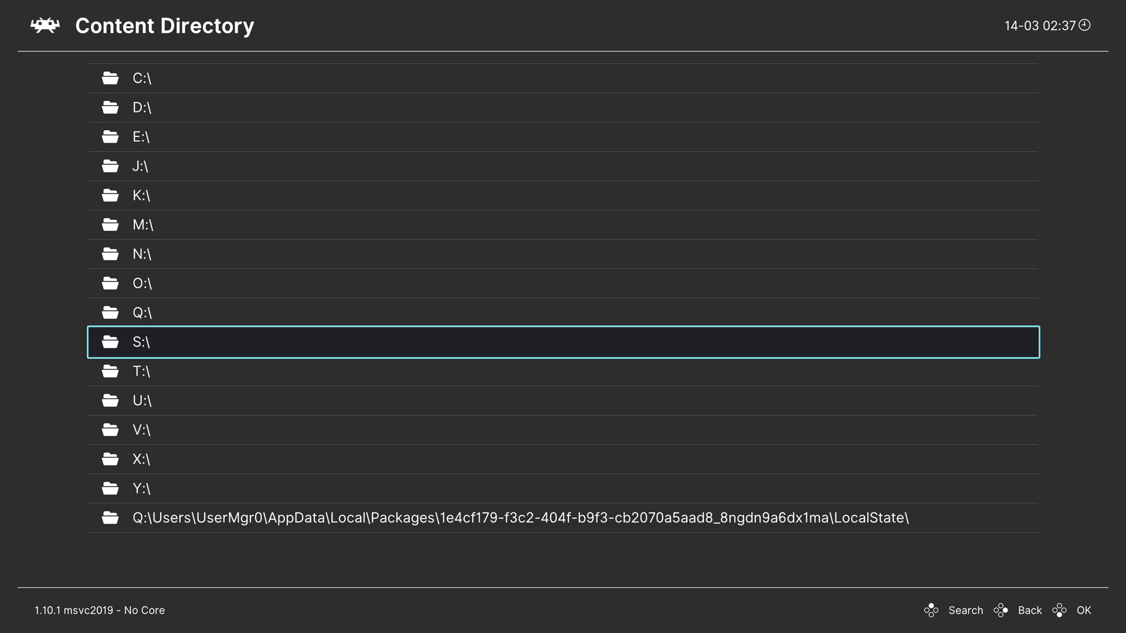
pyautogui.press('Up')
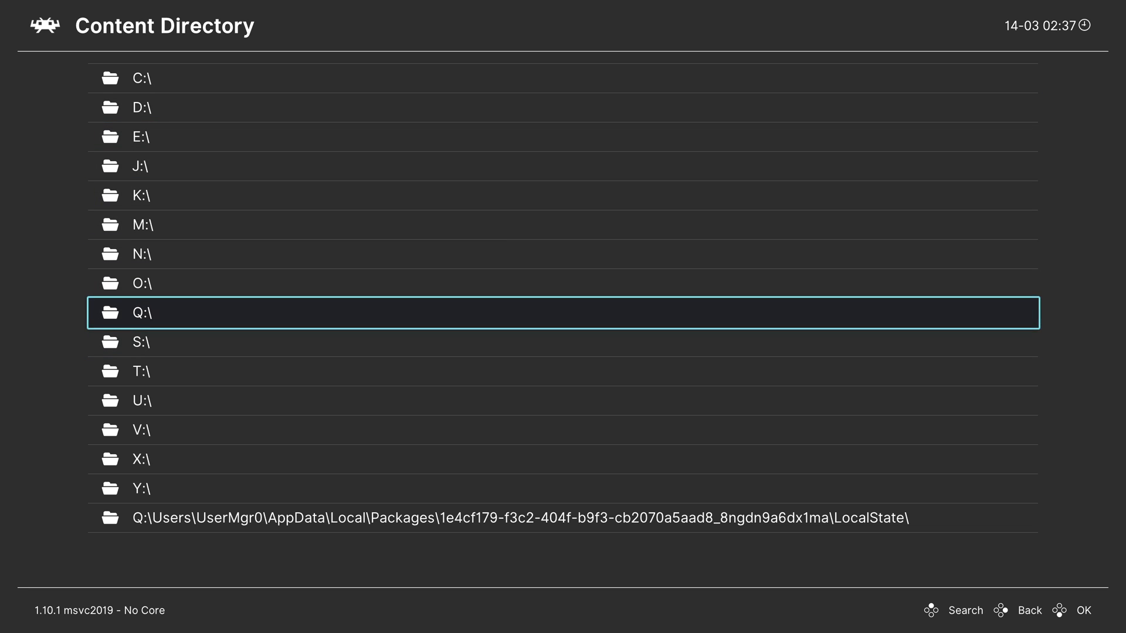
pyautogui.click(141, 137)
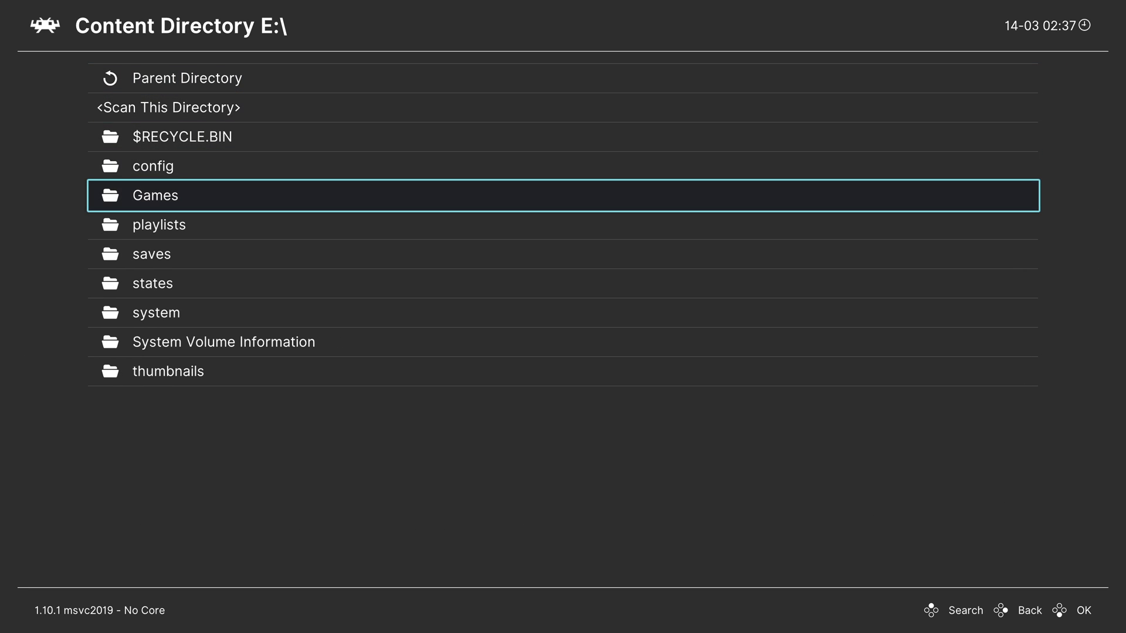
pyautogui.click(154, 195)
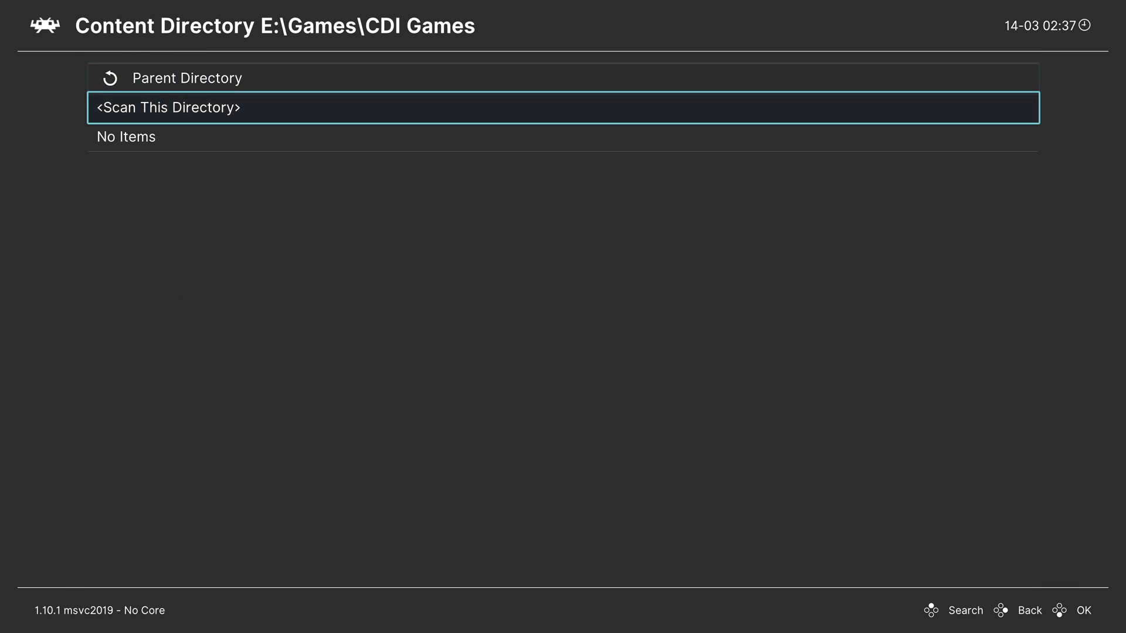
pyautogui.click(167, 106)
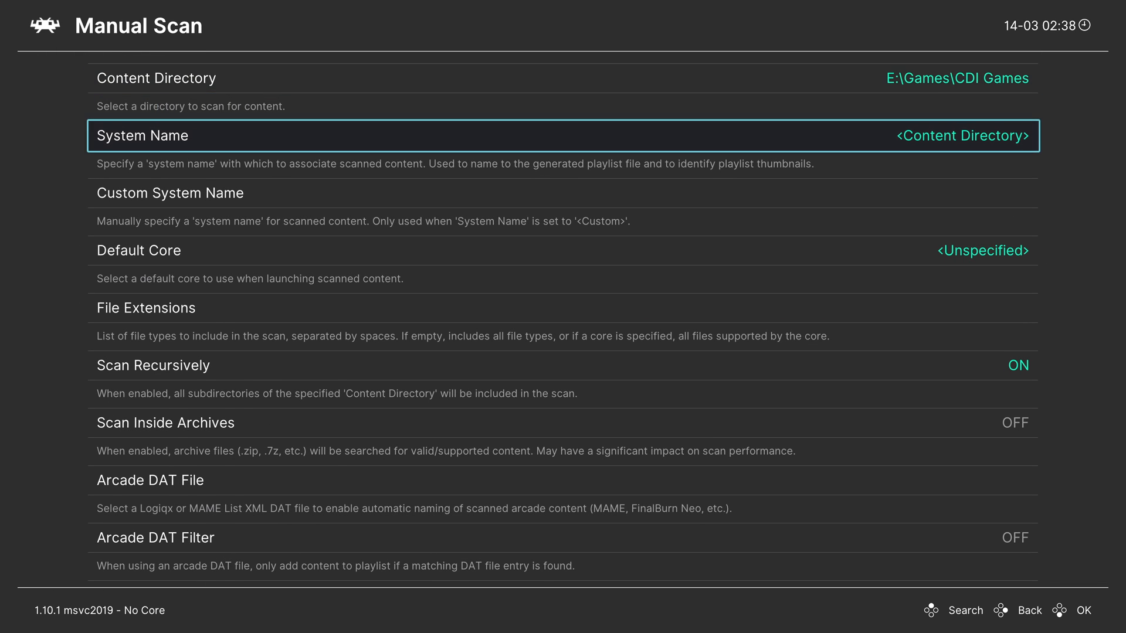
# Step: Set System Name to <Custom> and enter 'Phillips - CDI' as the custom name
pyautogui.click(961, 135)
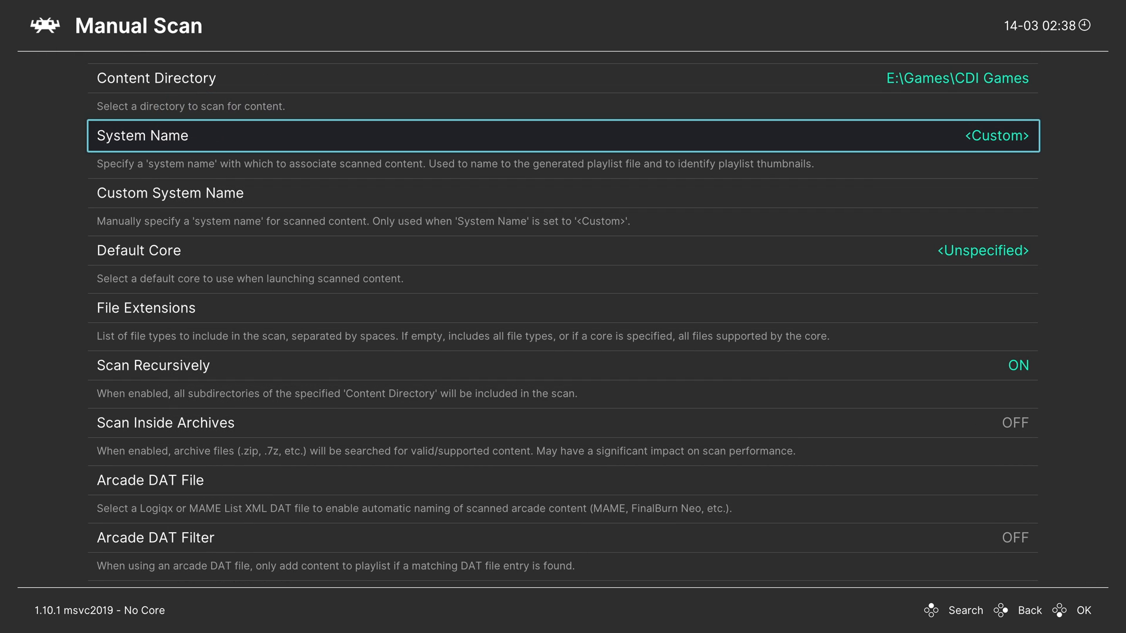
pyautogui.click(563, 135)
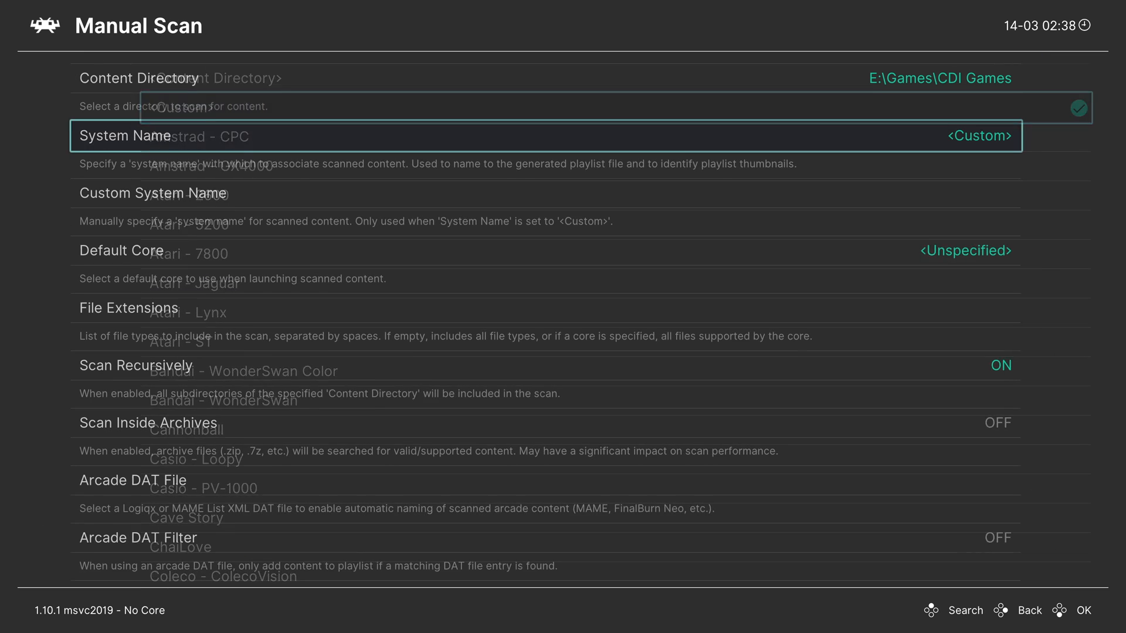
pyautogui.click(546, 192)
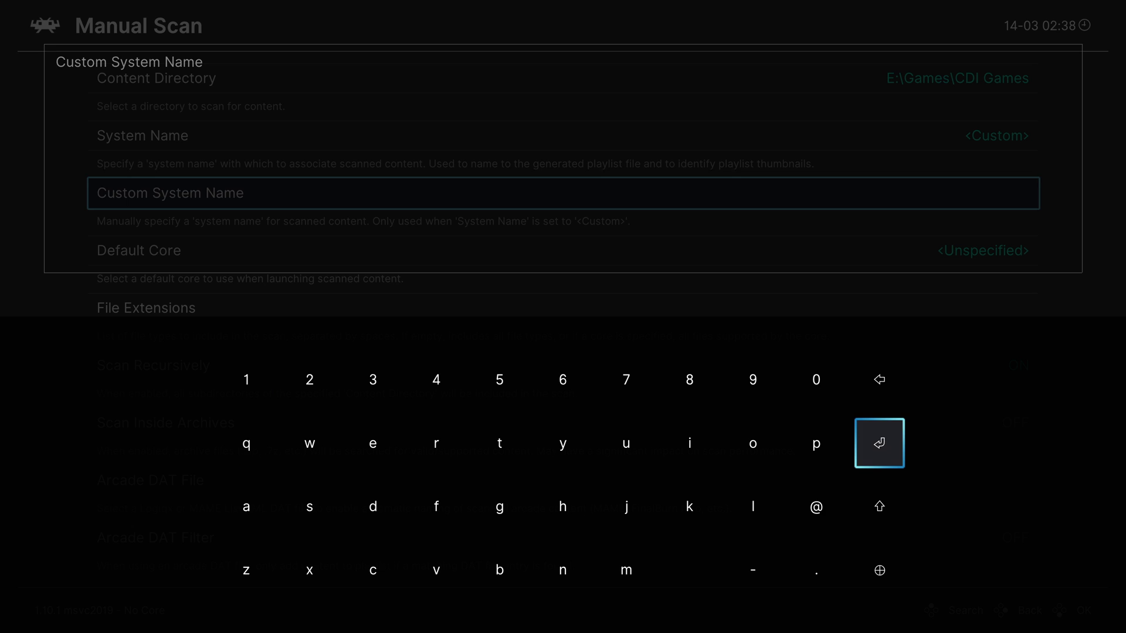
pyautogui.click(625, 506)
pyautogui.write('Phillips - CDI')
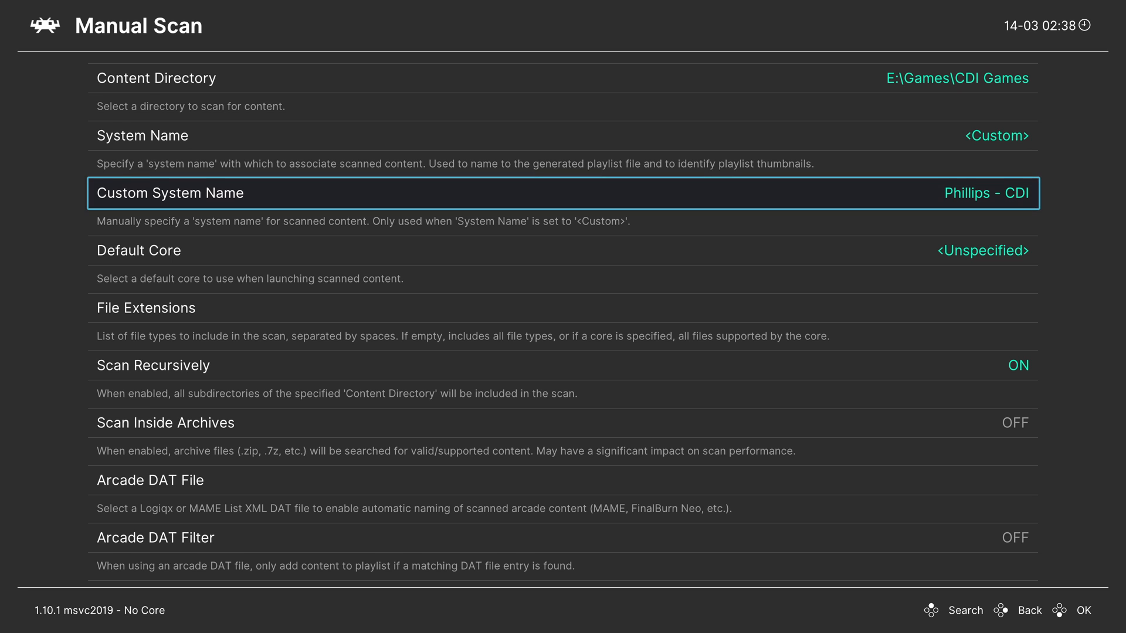
pyautogui.press('Down')
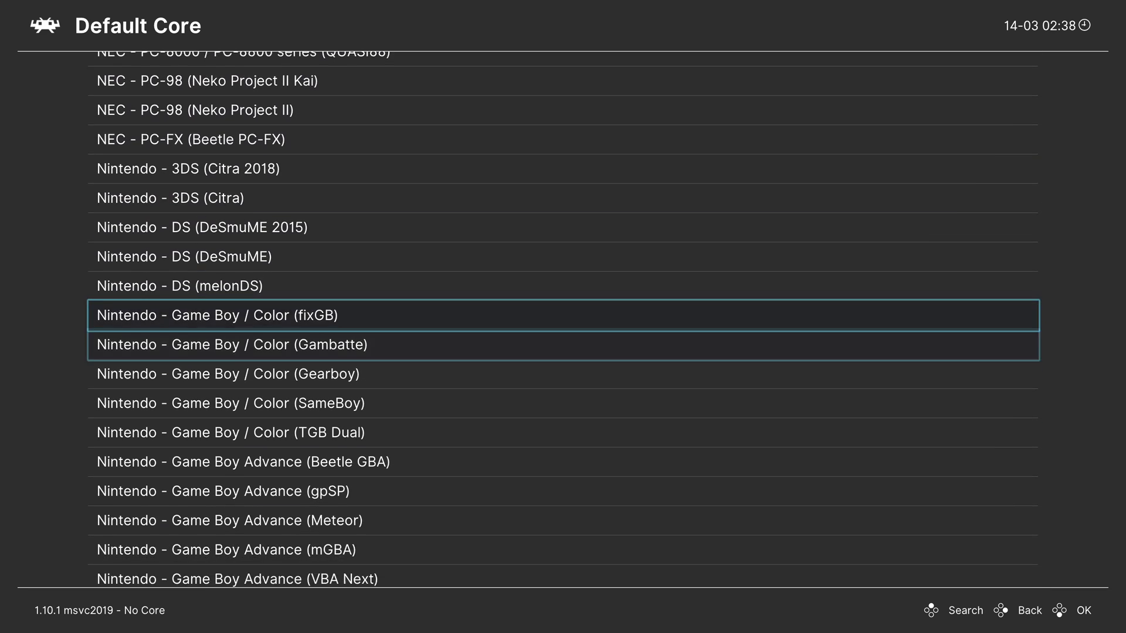
# Step: Scroll the core list and choose Philips - CDi (SAME CDi) as the default core
pyautogui.scroll(-3)
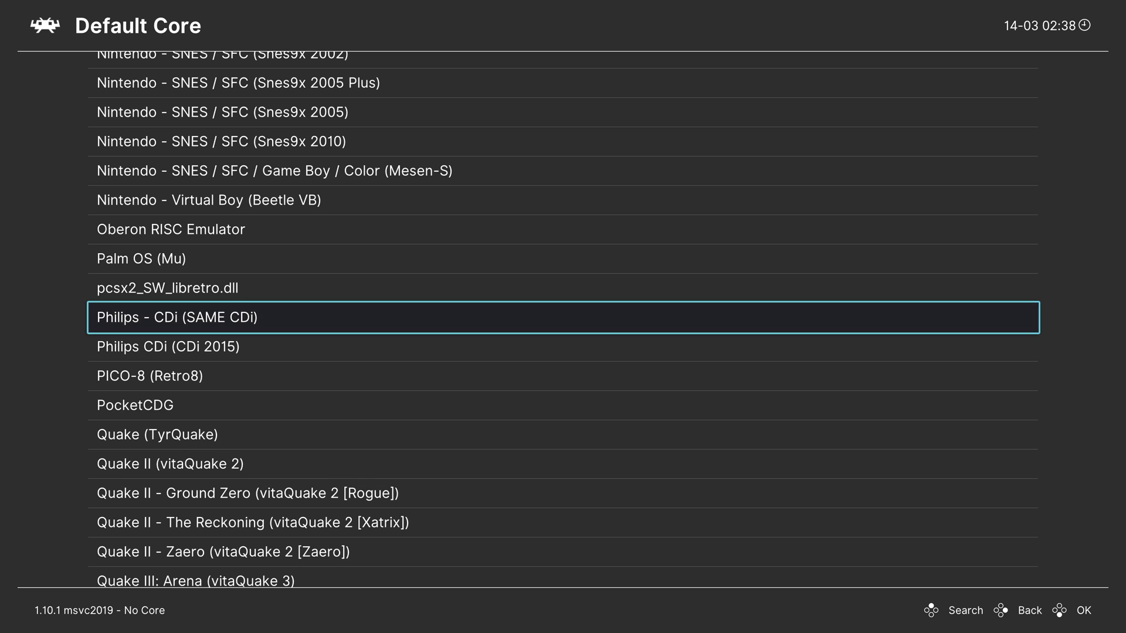
pyautogui.click(177, 317)
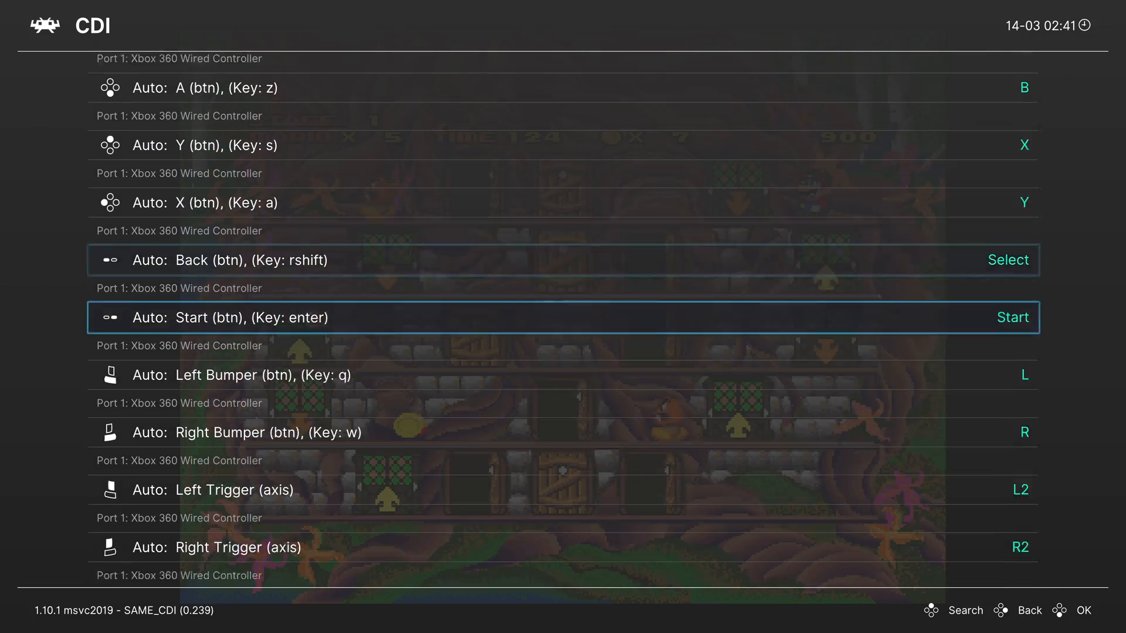
# Step: Scroll through the port 1 controller binds for the running CD-i game
pyautogui.scroll(-3)
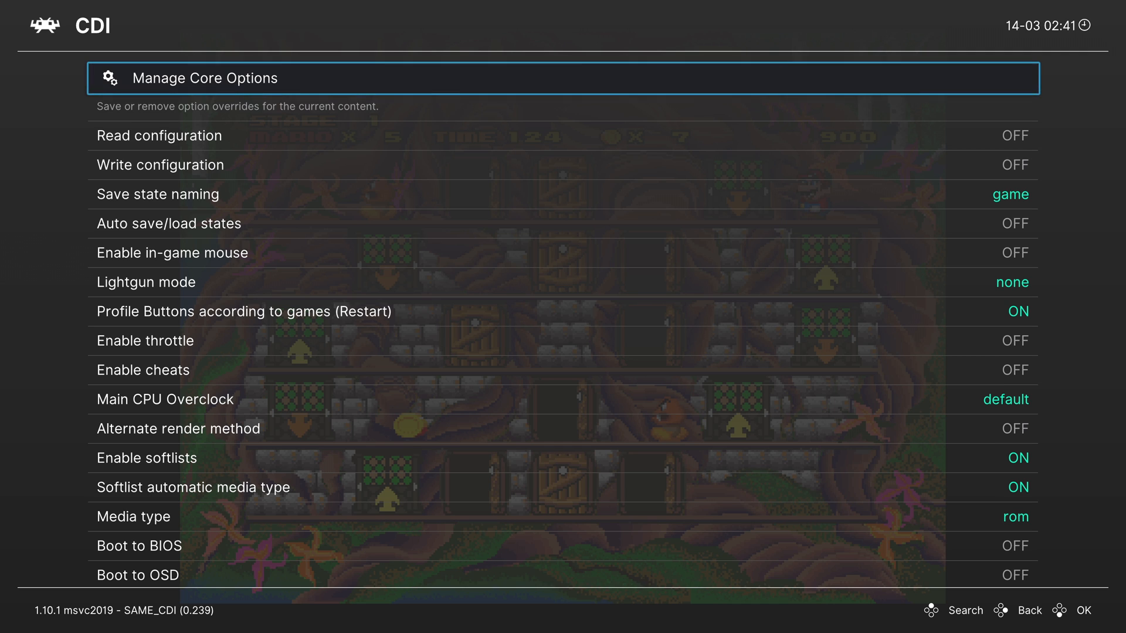
# Step: Scroll core options to the 3840x2160 Resolution setting, then return to the Quick Menu
pyautogui.scroll(-3)
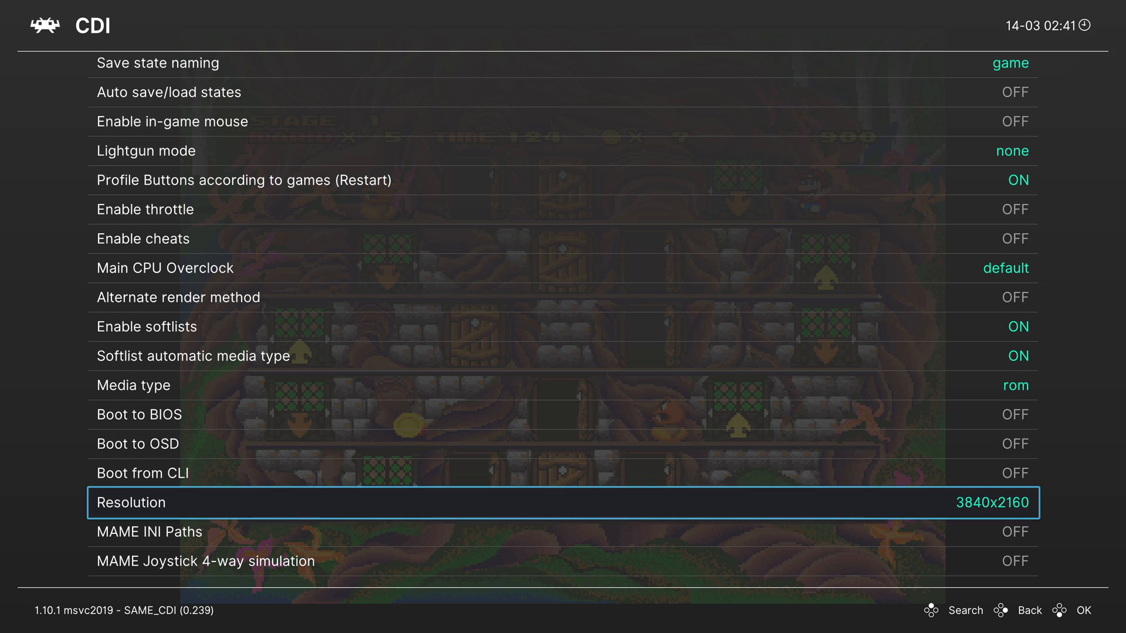
pyautogui.press('up')
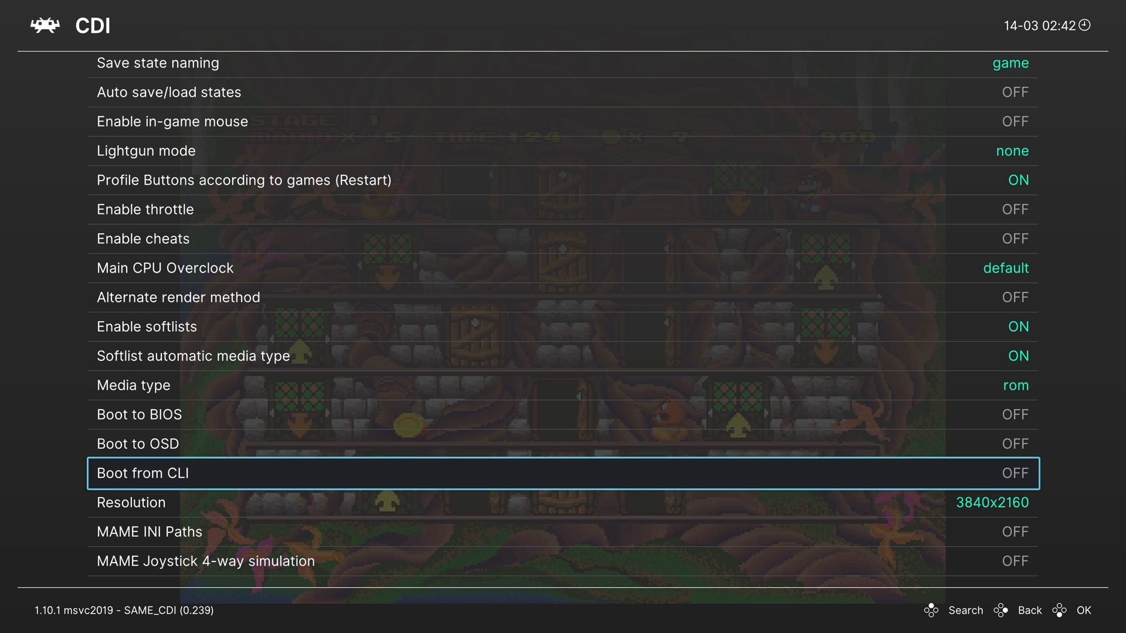
pyautogui.press('down')
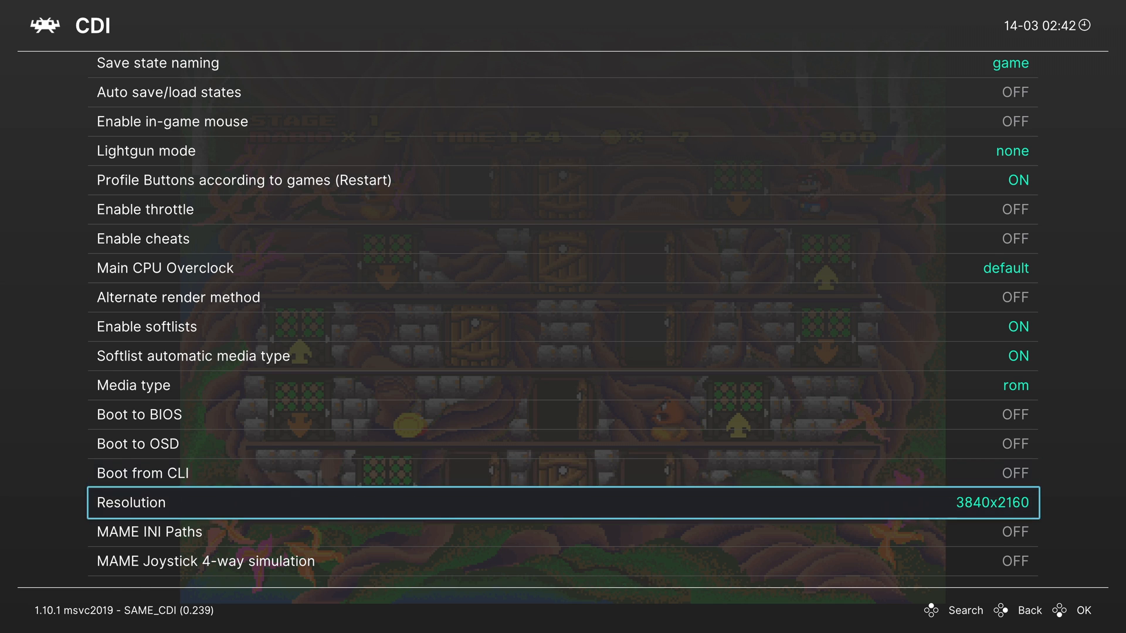
pyautogui.press('Escape')
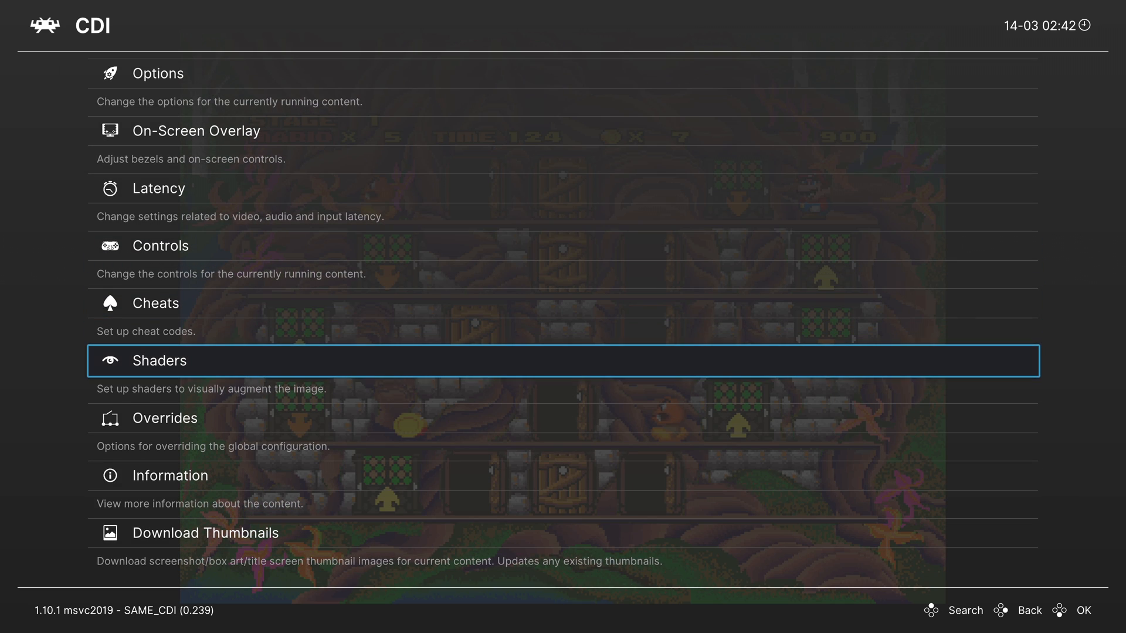
# Step: Browse the shader presets list for a crt-royale .slangp preset to load
pyautogui.click(159, 359)
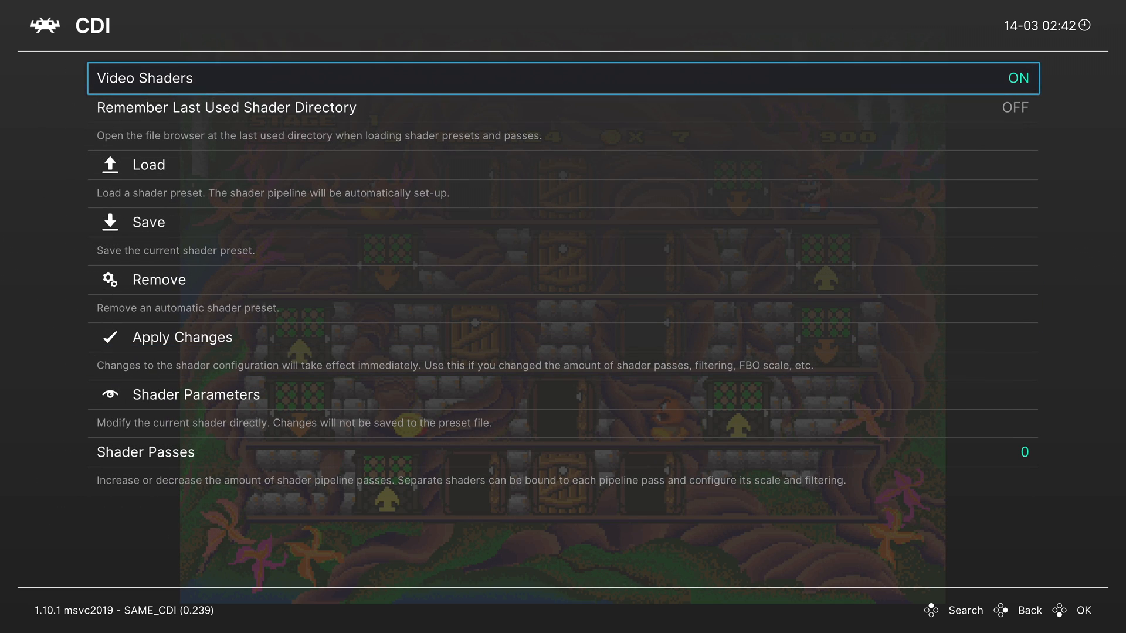
pyautogui.click(149, 164)
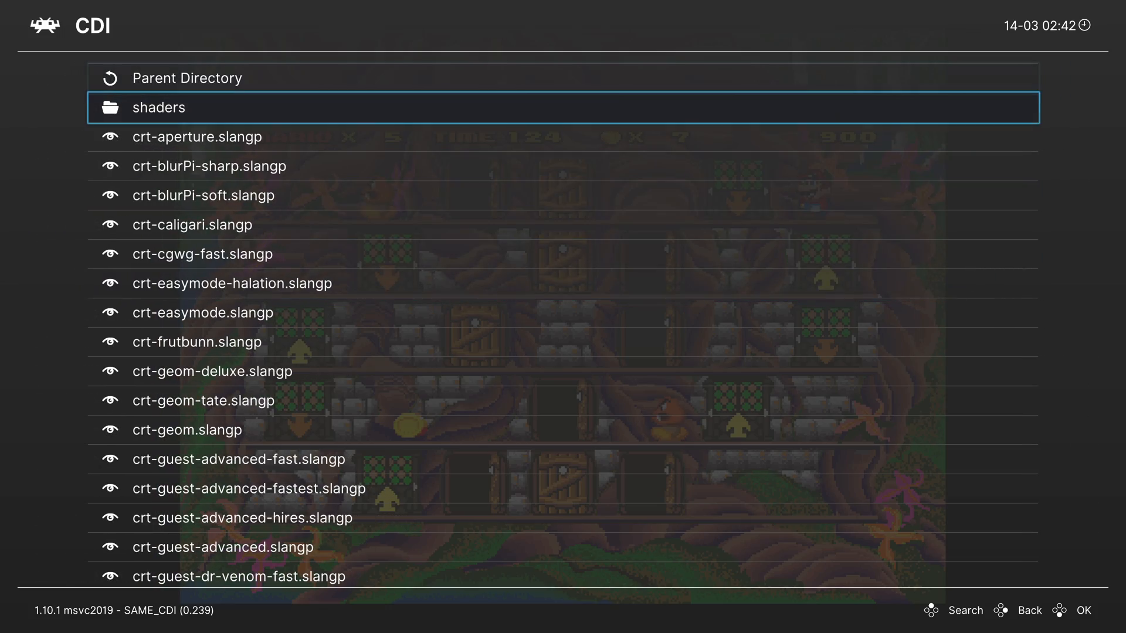
pyautogui.scroll(-3)
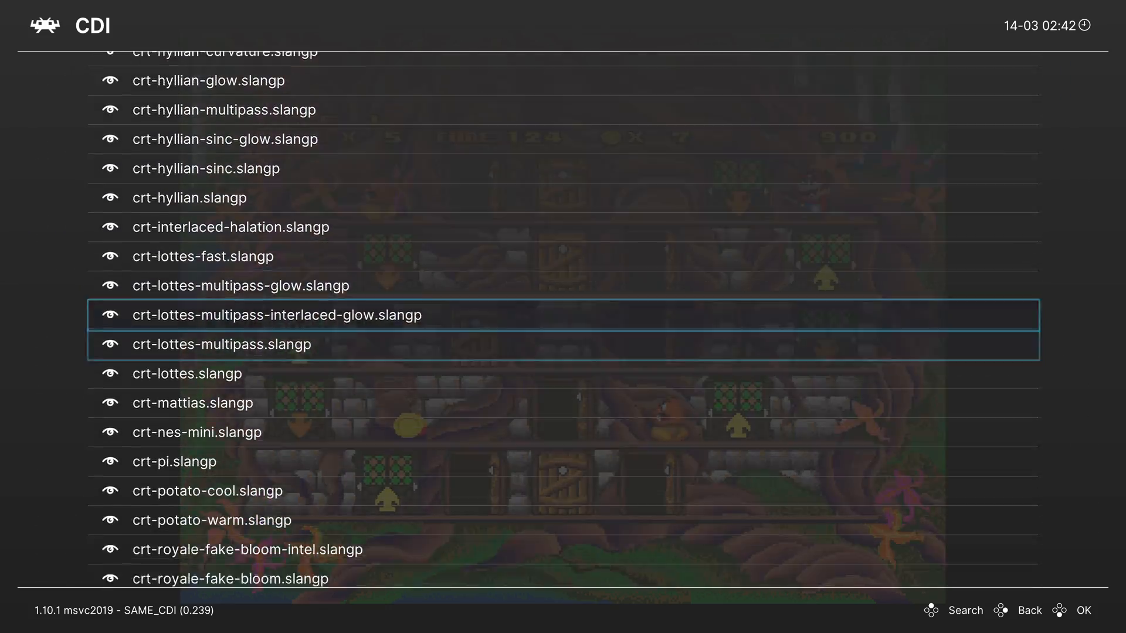
pyautogui.scroll(-3)
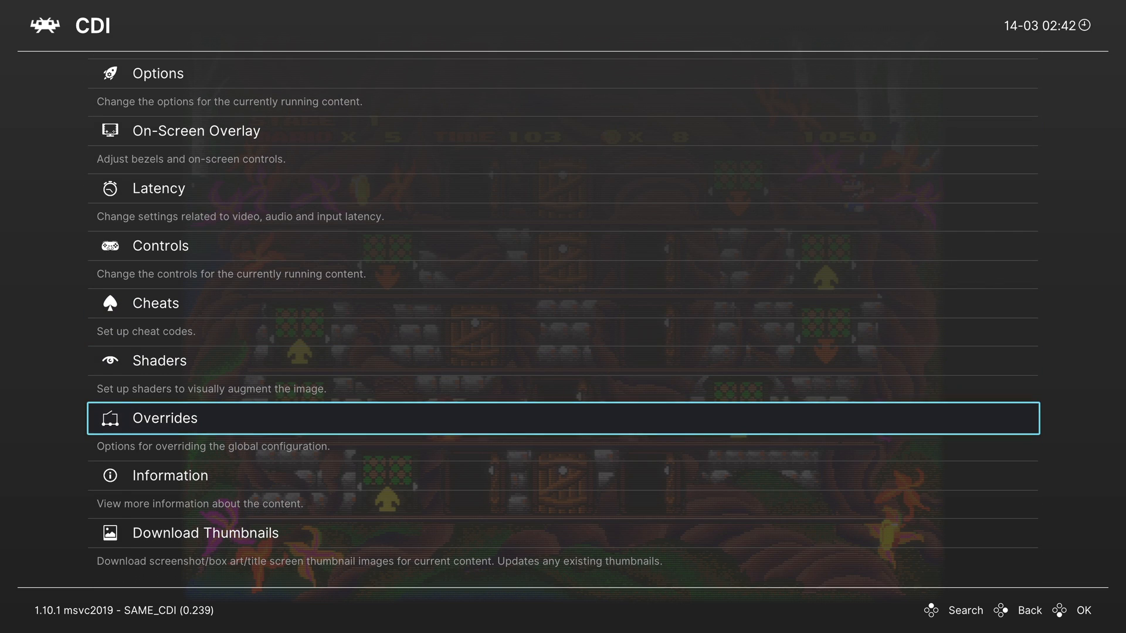
# Step: Save the current crt-royale shader as the SAME_CDI.slangp core preset
pyautogui.click(159, 360)
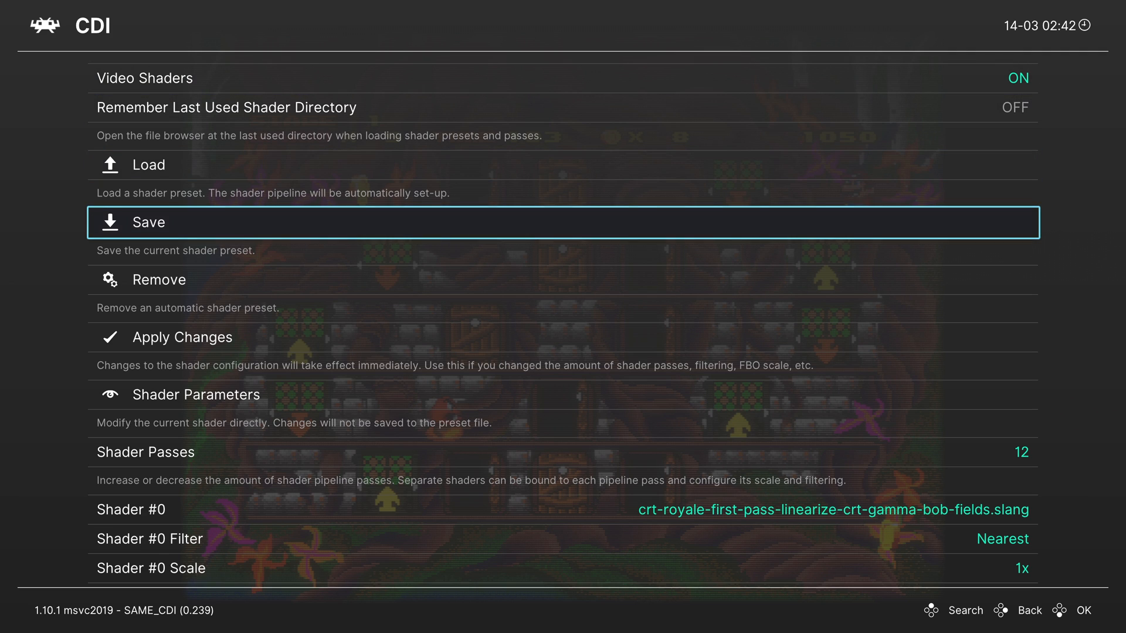
pyautogui.click(149, 222)
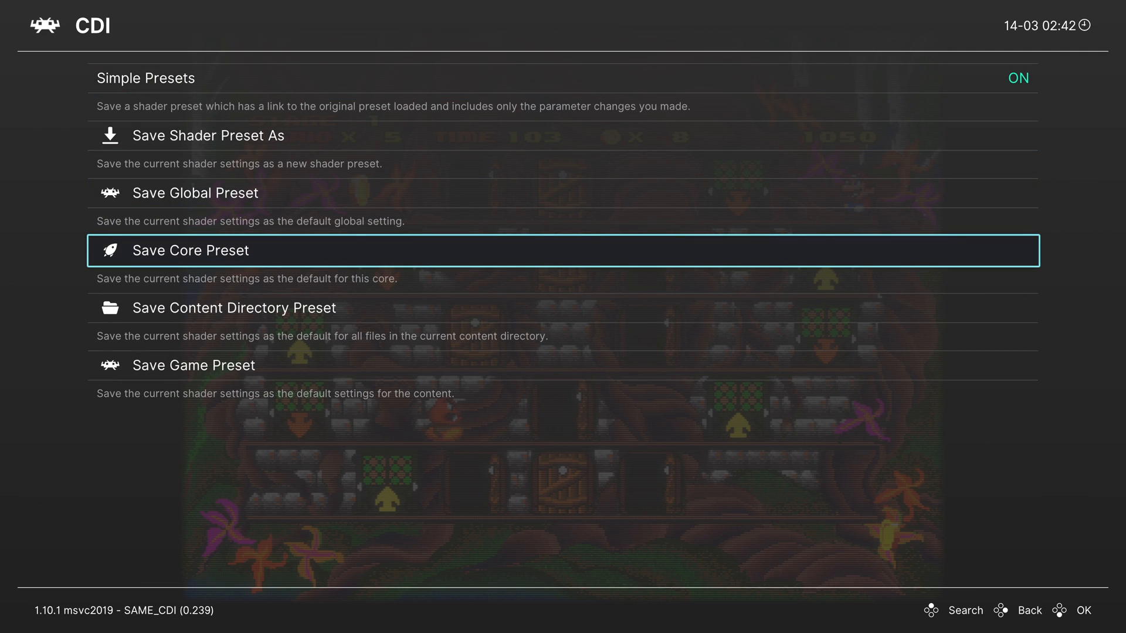
pyautogui.click(190, 250)
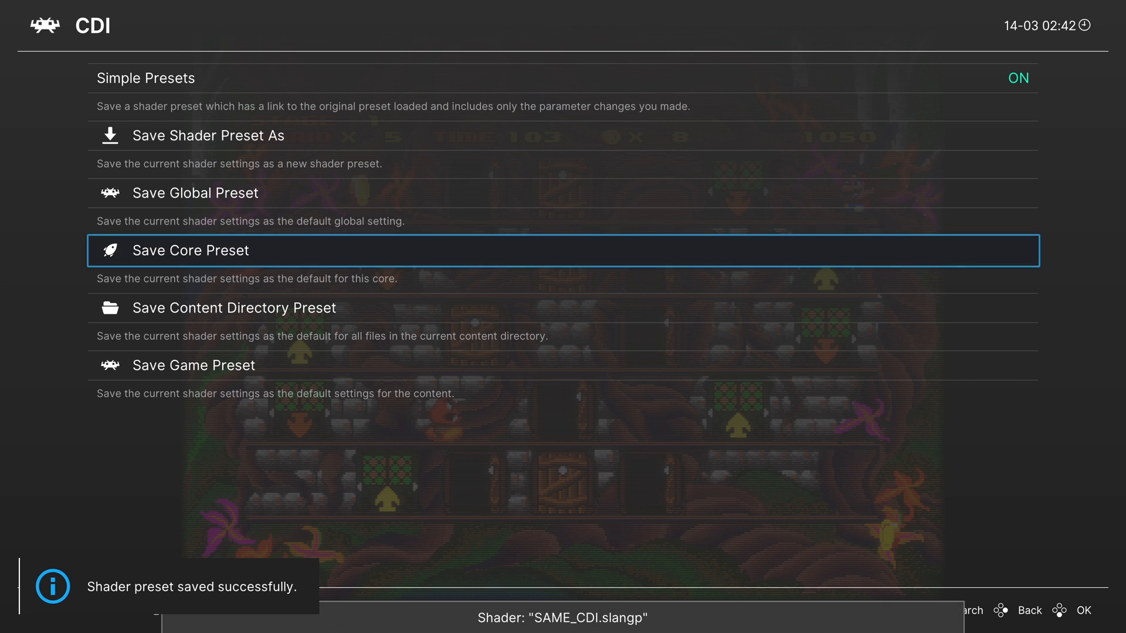